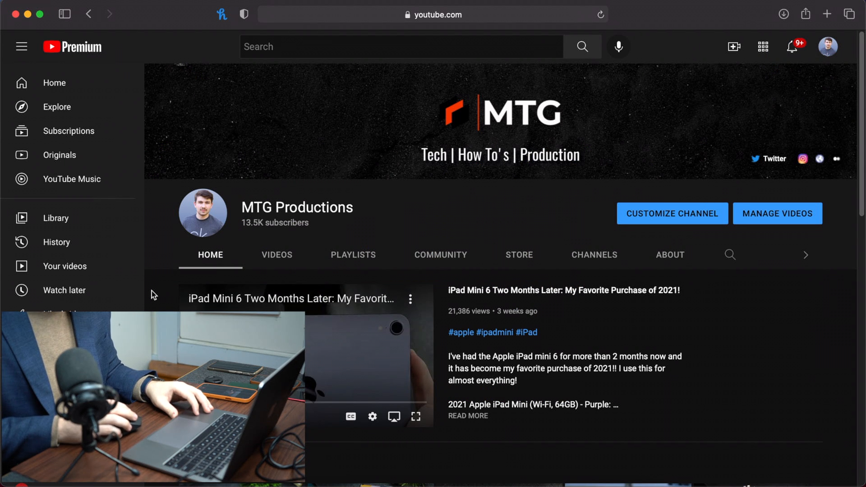
mouse_move(157, 285)
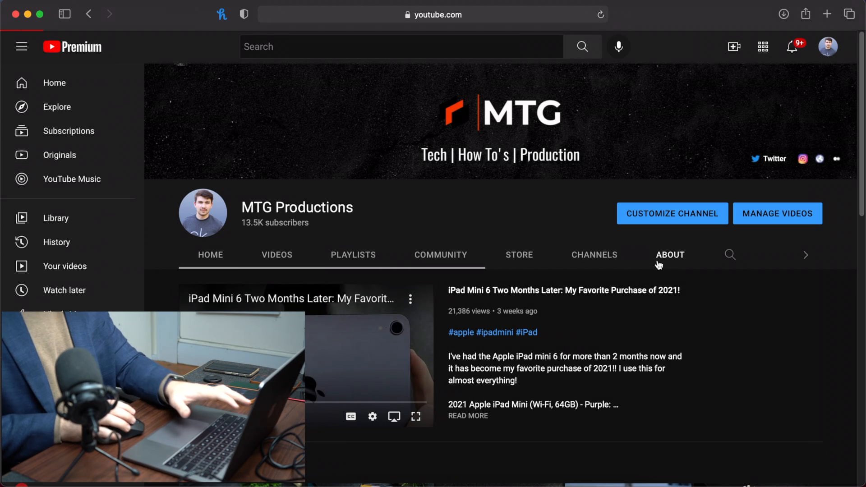
Step: Show the MTG Productions About page with its description, join date and total views
left_click(670, 254)
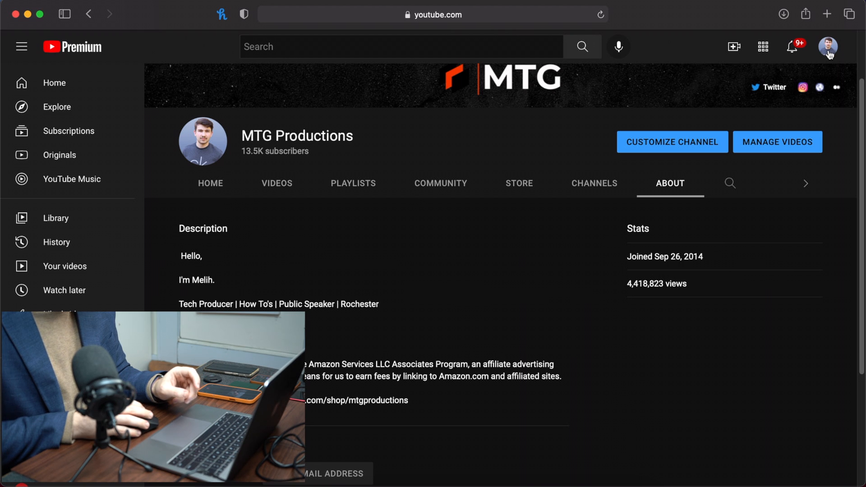
Step: Go from the channel page to YouTube Studio's MTG Productions dashboard via the account menu
left_click(827, 47)
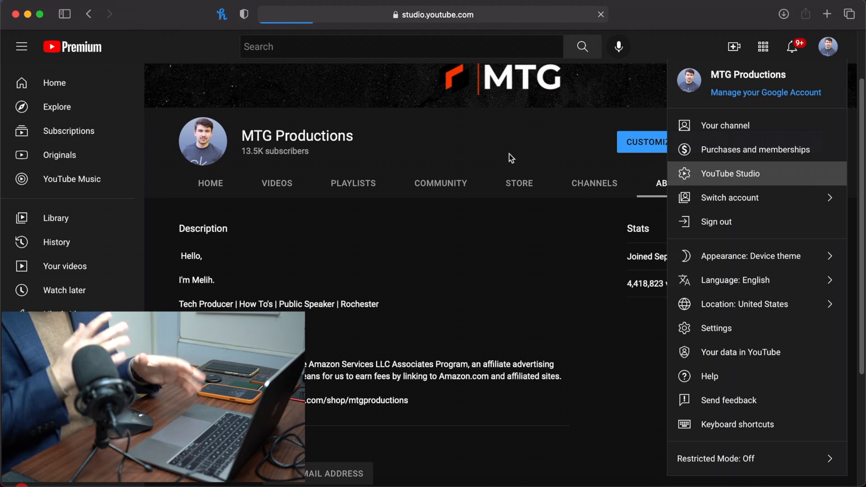
left_click(730, 174)
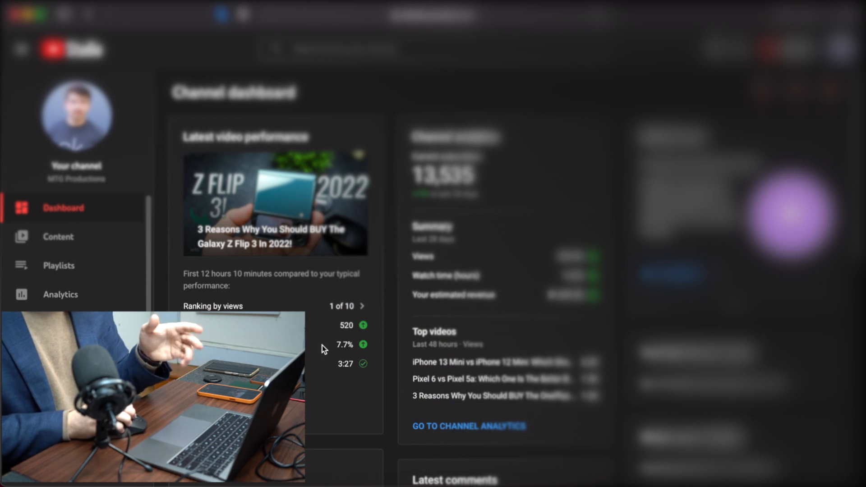
mouse_move(337, 324)
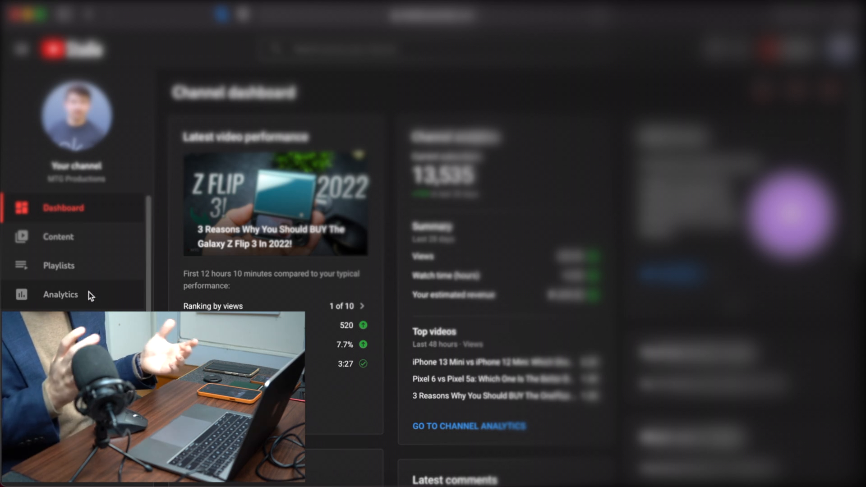
Step: Open Channel analytics for Jan 1–31, 2021: 95.4K views, 4.5K watch hours, $180.60 revenue
left_click(60, 294)
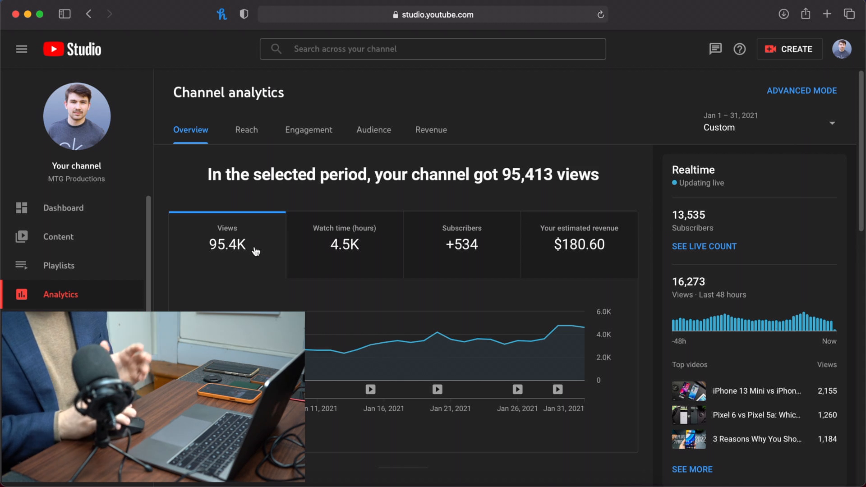
mouse_move(363, 252)
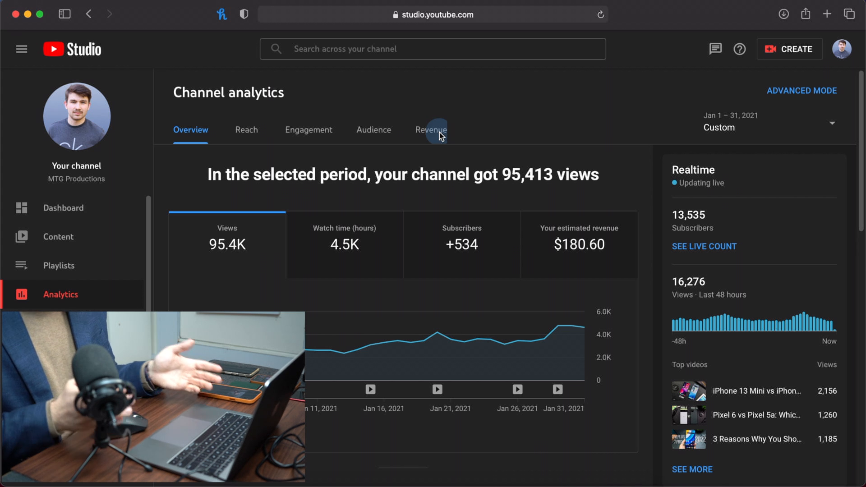
Step: Show January 2021 revenue figures: $180.60 estimated revenue, $1.89 RPM, $5.62 CPM
left_click(430, 130)
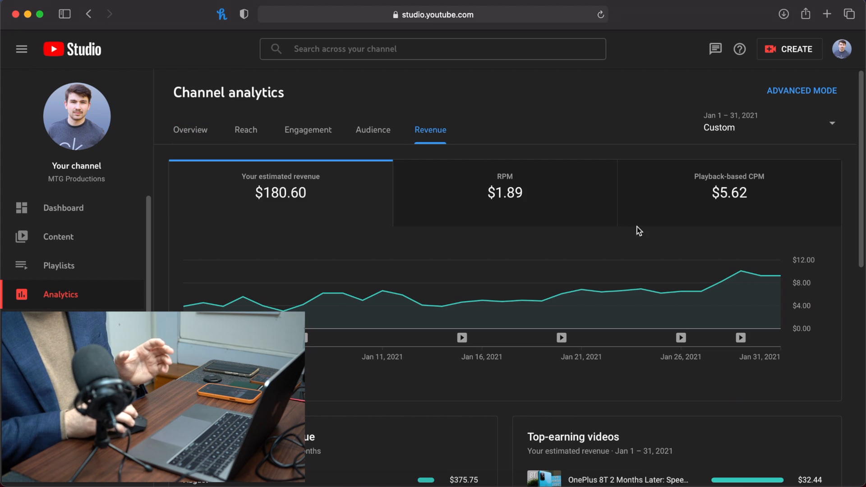
mouse_move(728, 192)
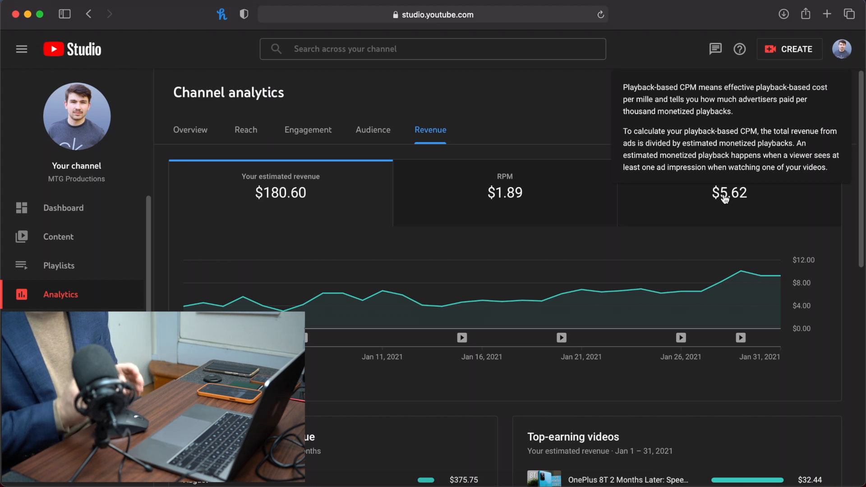
mouse_move(519, 202)
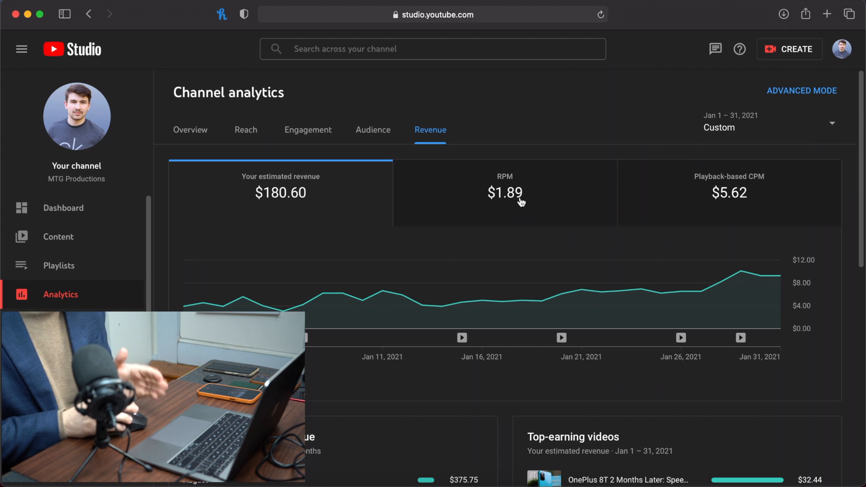
mouse_move(503, 193)
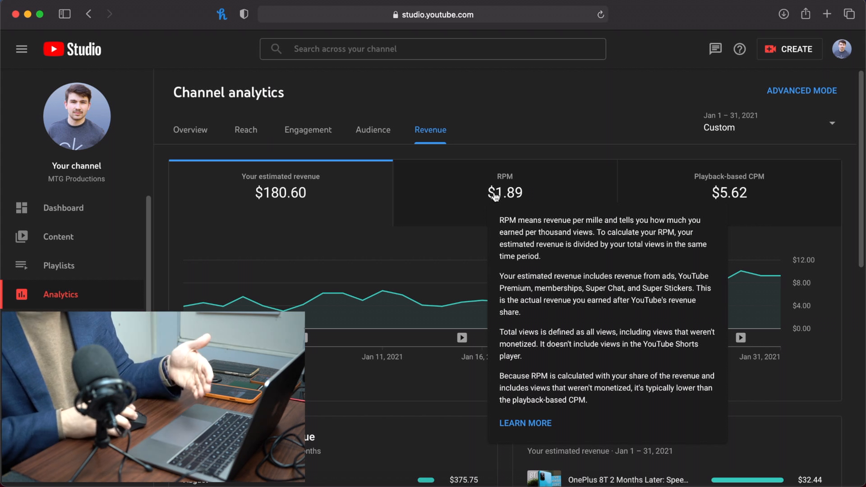
mouse_move(552, 130)
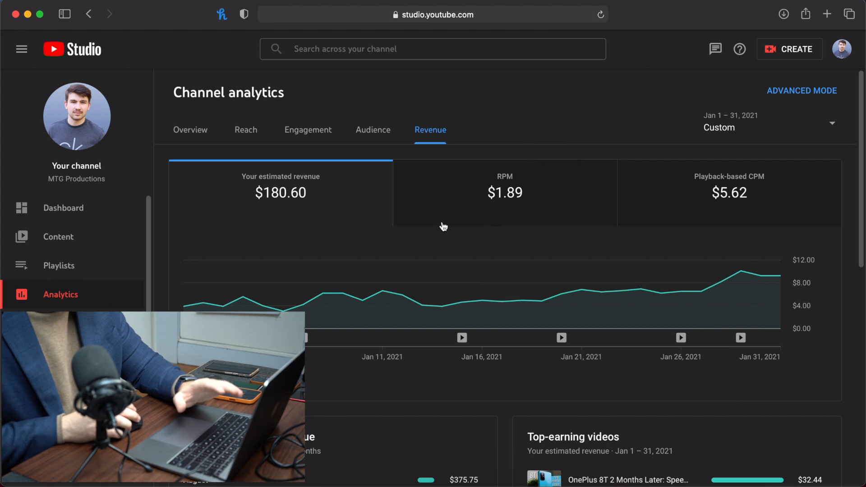
mouse_move(414, 286)
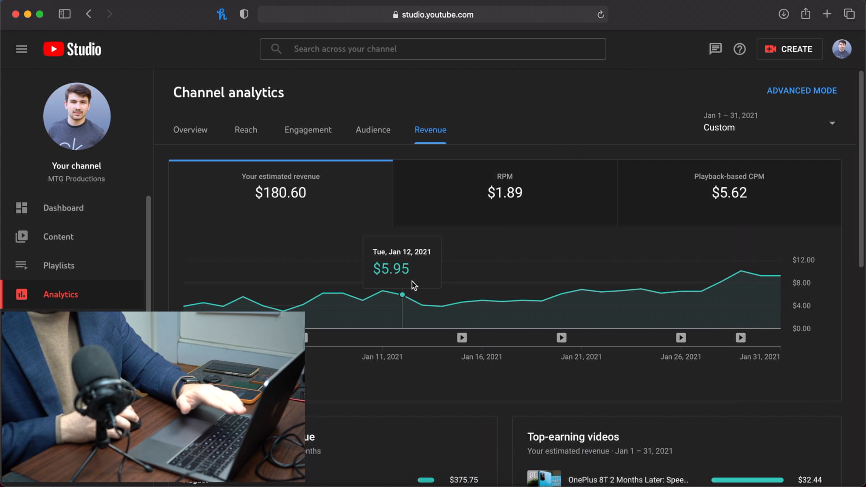
mouse_move(425, 203)
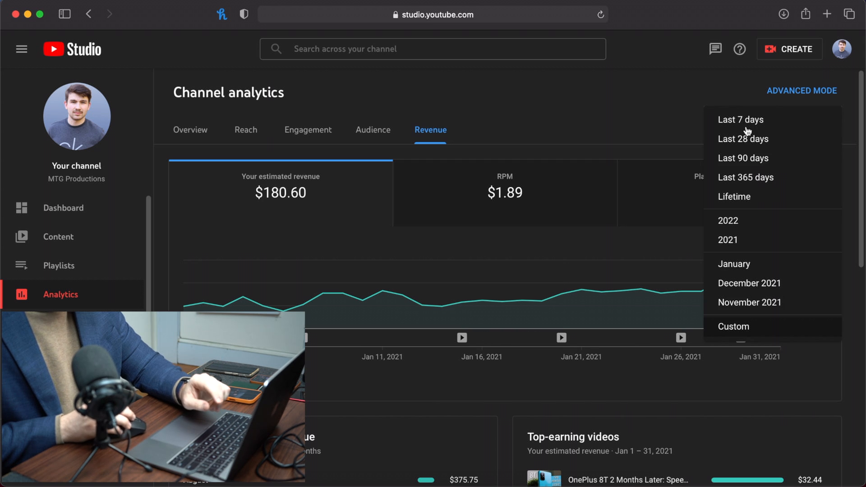
Step: Apply a custom Feb 1–28, 2021 range, showing $282.74 revenue and $2.40 RPM
left_click(733, 327)
type("2/1/21")
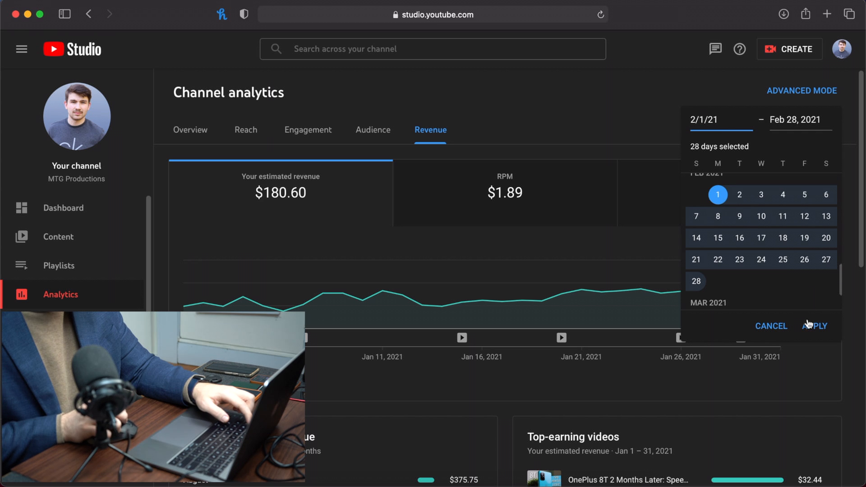
left_click(814, 326)
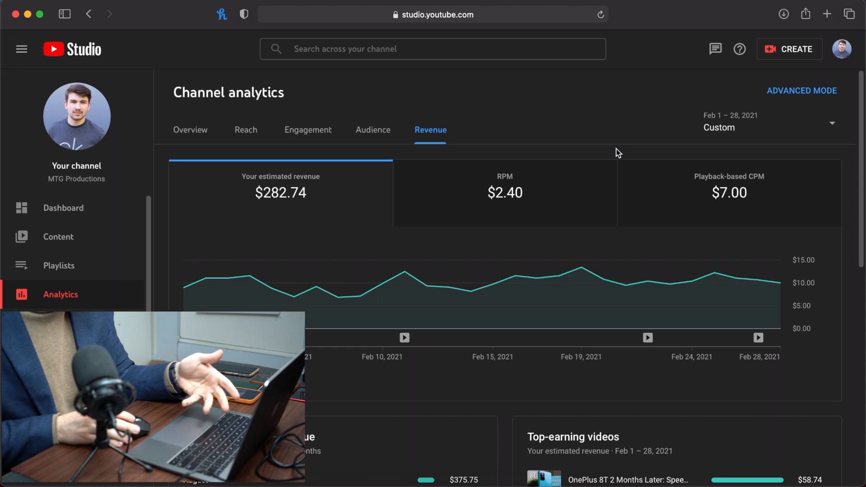
mouse_move(598, 158)
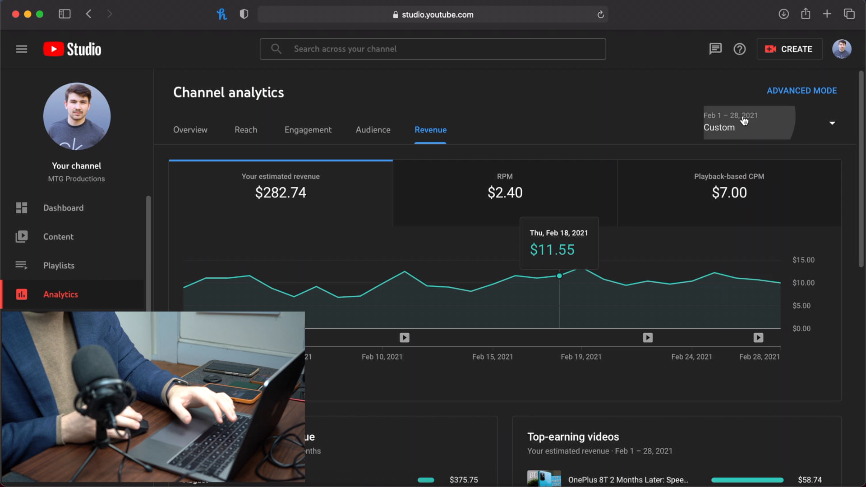
Step: Change the report range to Mar 1–31, 2021, showing $374.37 revenue, $2.74 RPM, $7.35 CPM
left_click(745, 120)
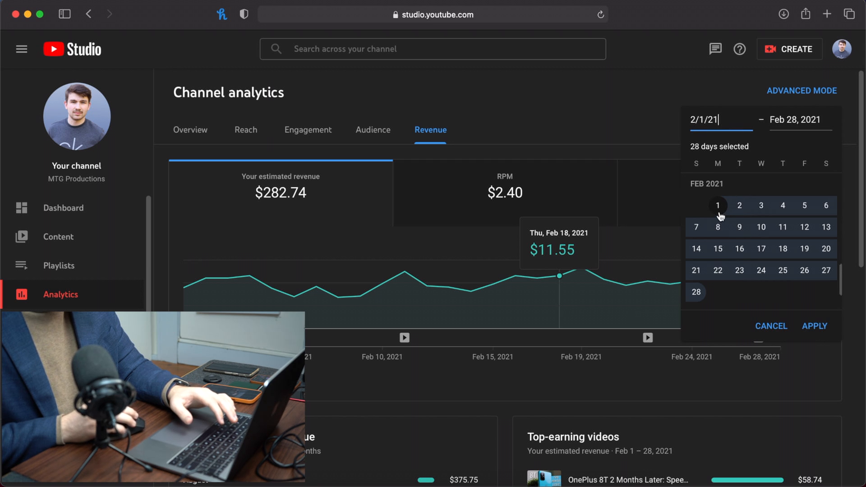
left_click(814, 326)
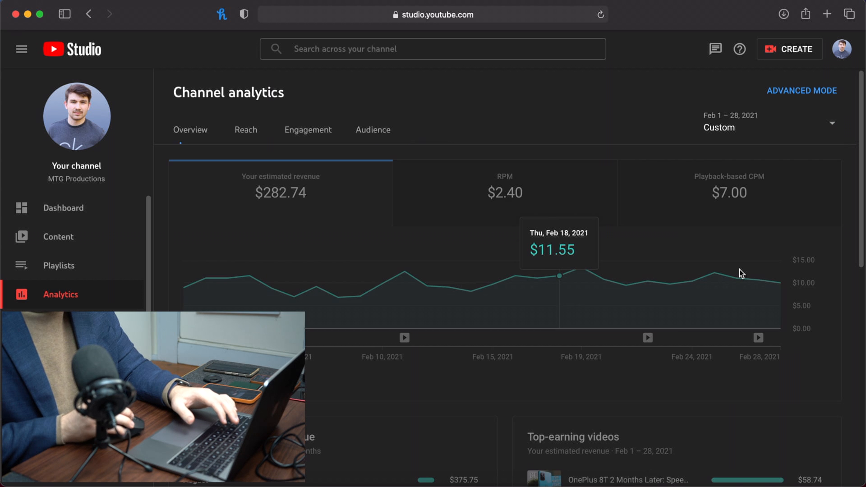
left_click(430, 130)
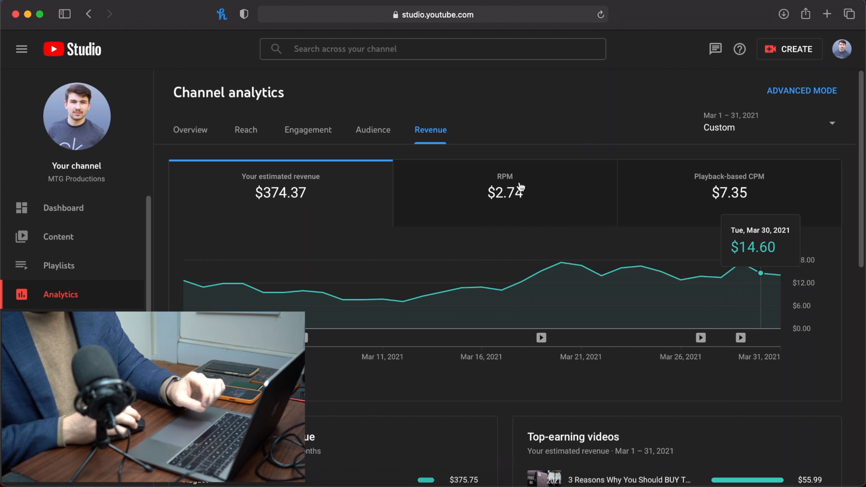
mouse_move(565, 151)
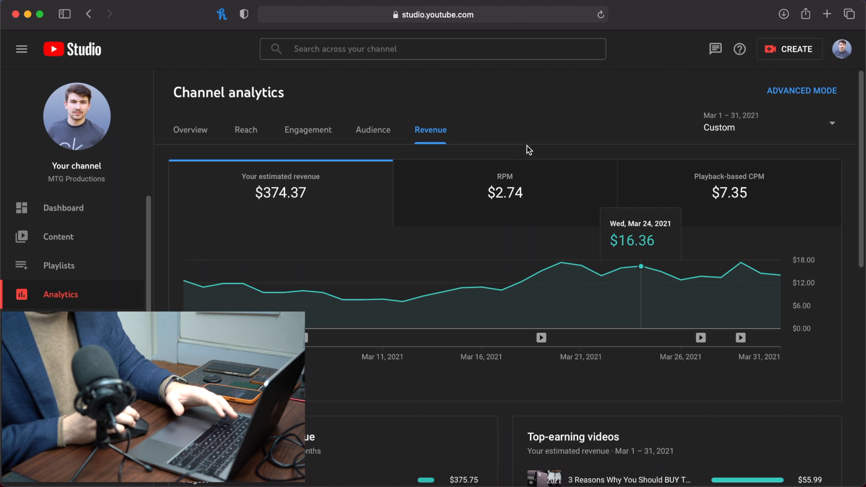
mouse_move(535, 121)
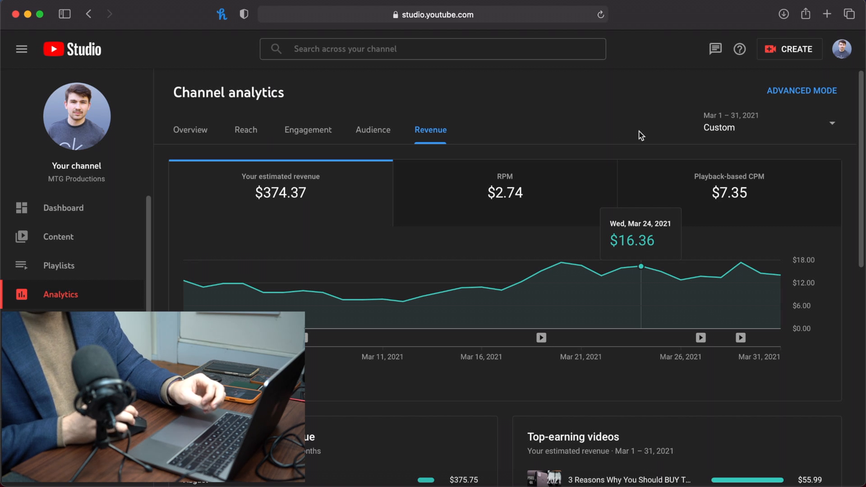
Step: Check March's Overview stats, then set the Revenue report to Apr 1–30, 2021 ($376.20)
left_click(190, 130)
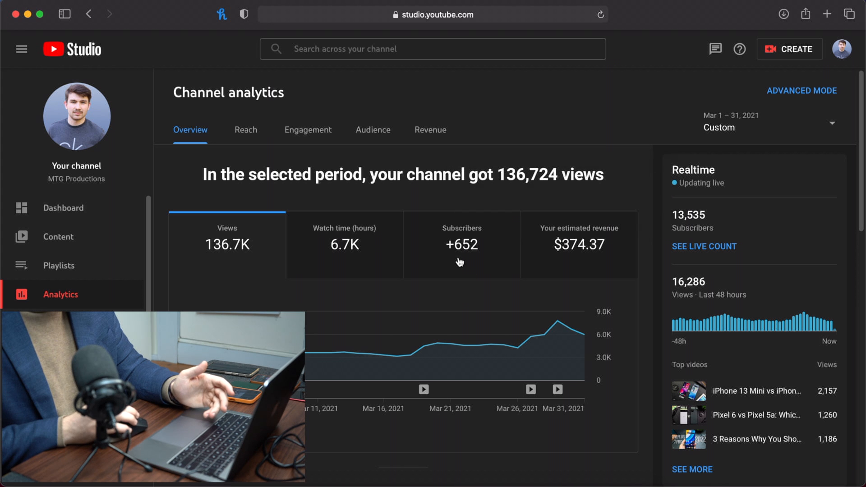
mouse_move(529, 208)
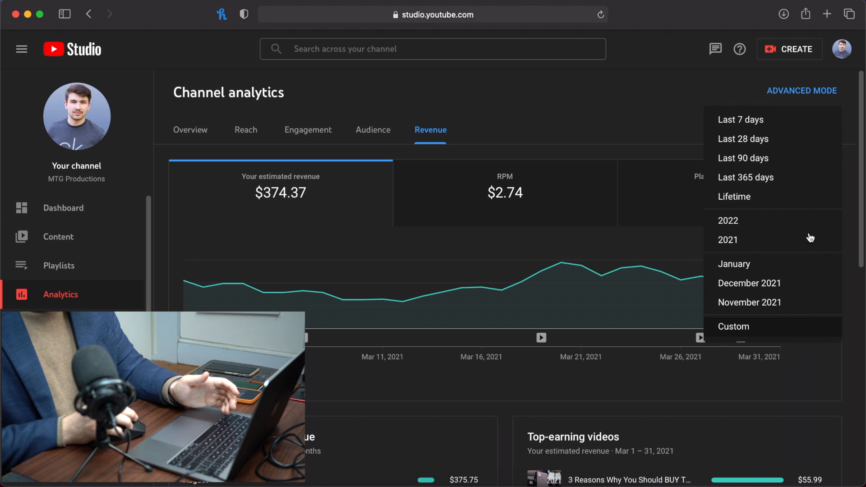
left_click(734, 325)
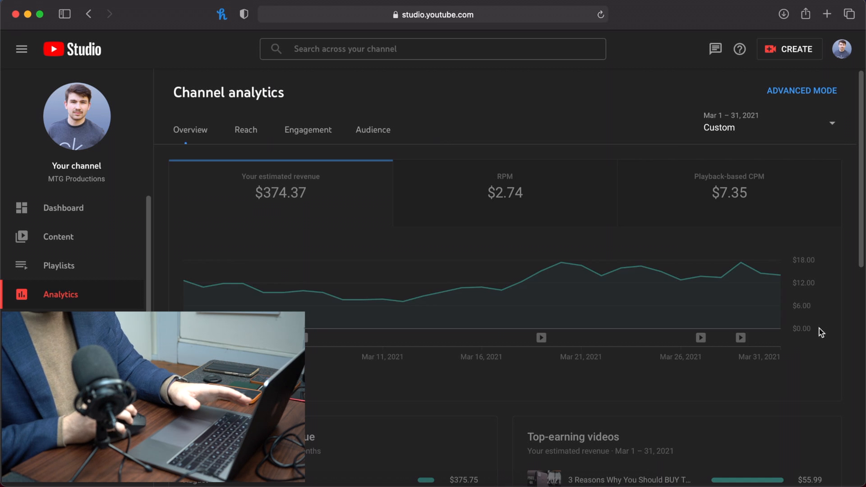
left_click(430, 130)
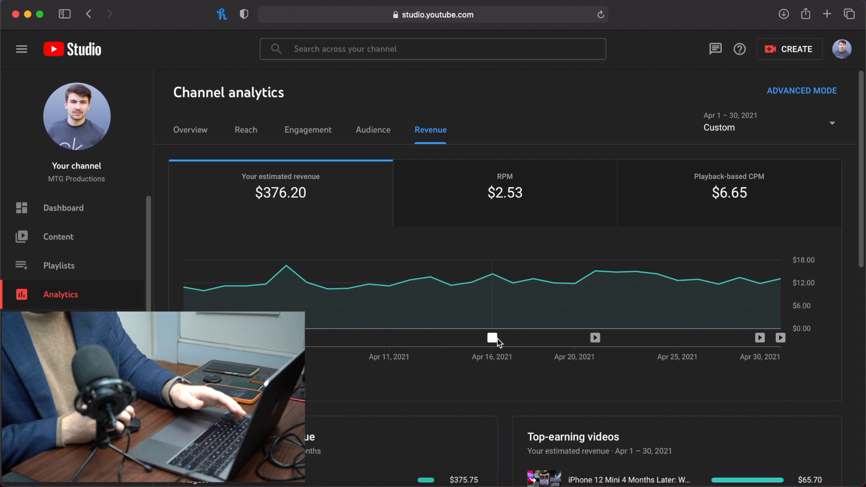
mouse_move(492, 337)
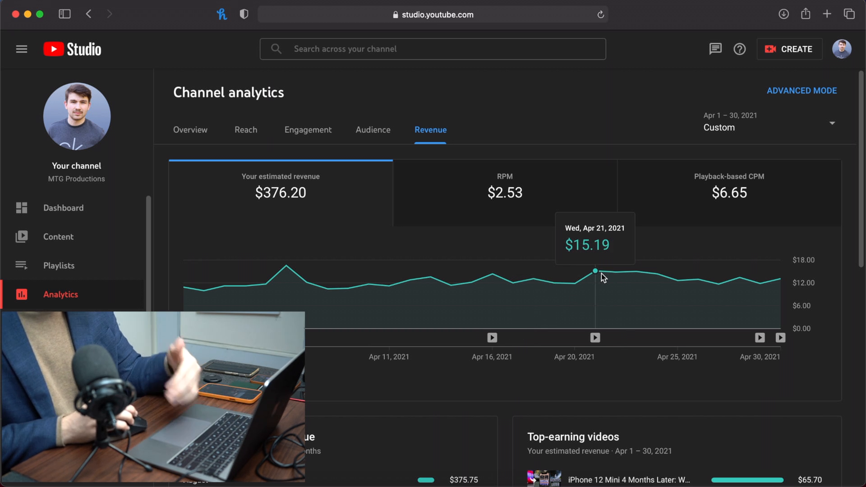
mouse_move(626, 293)
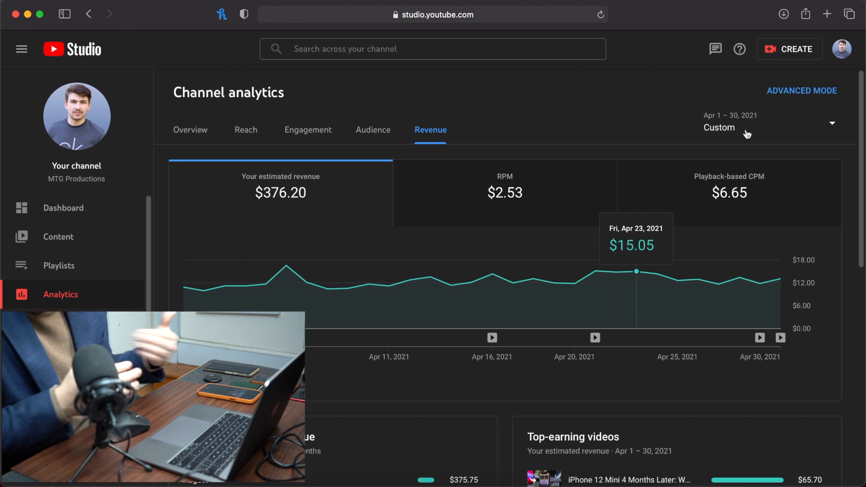
Step: Apply custom ranges May 1–31, then June 1–30, 2021, showing $333.48 revenue and $8.29 CPM
left_click(730, 127)
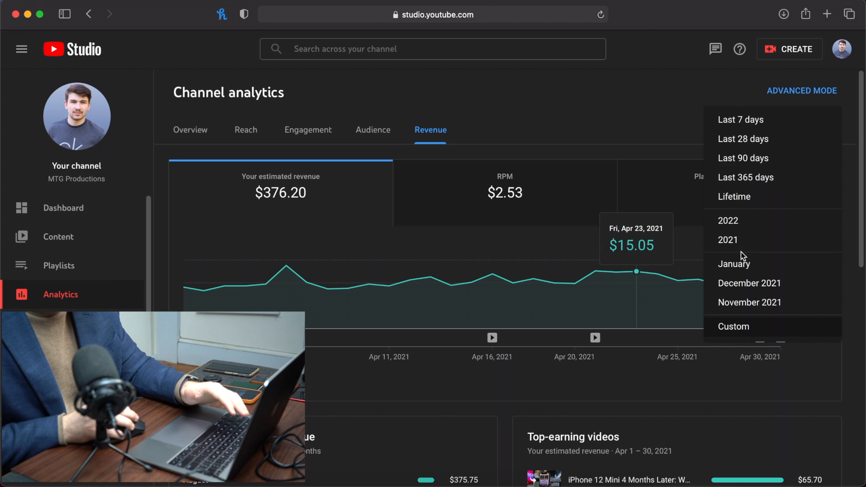
left_click(733, 326)
type("4/1/21")
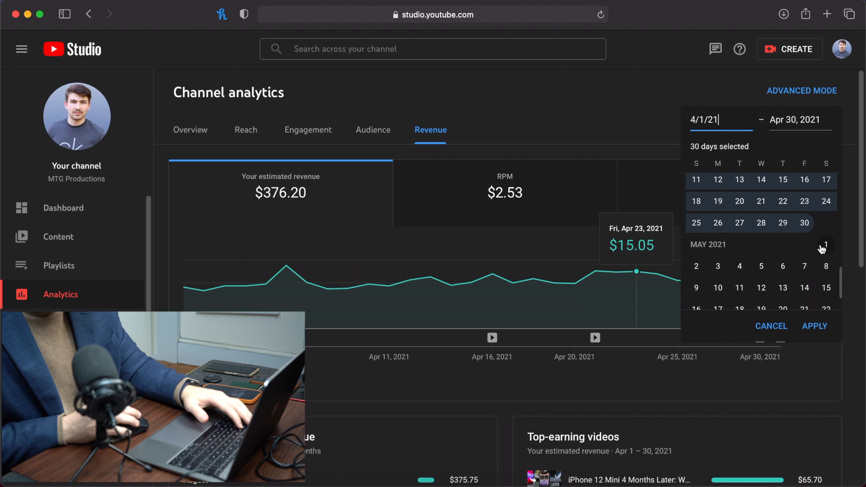
left_click(826, 233)
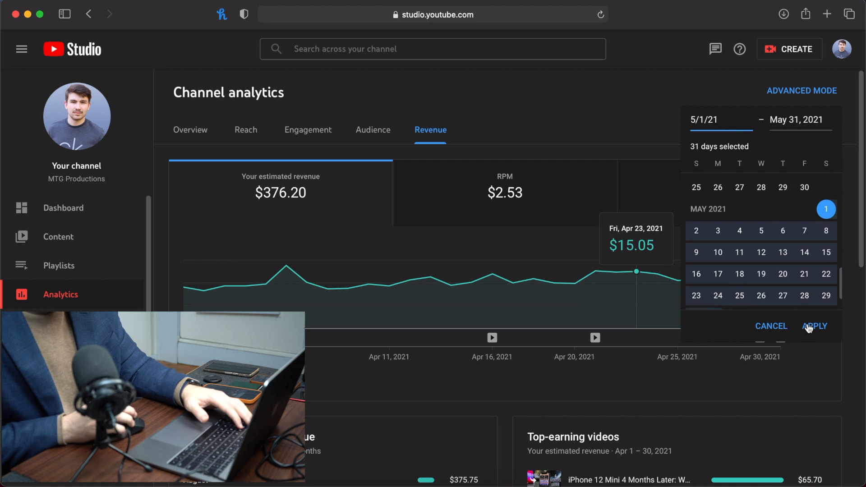
left_click(814, 326)
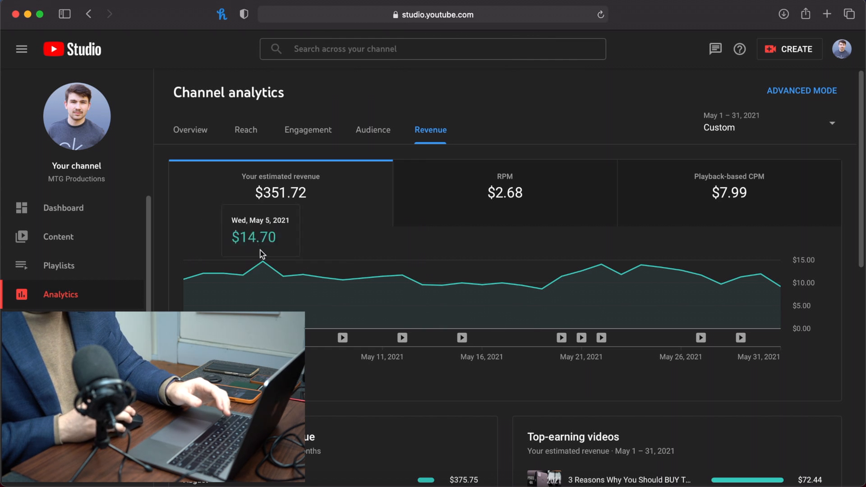
mouse_move(488, 214)
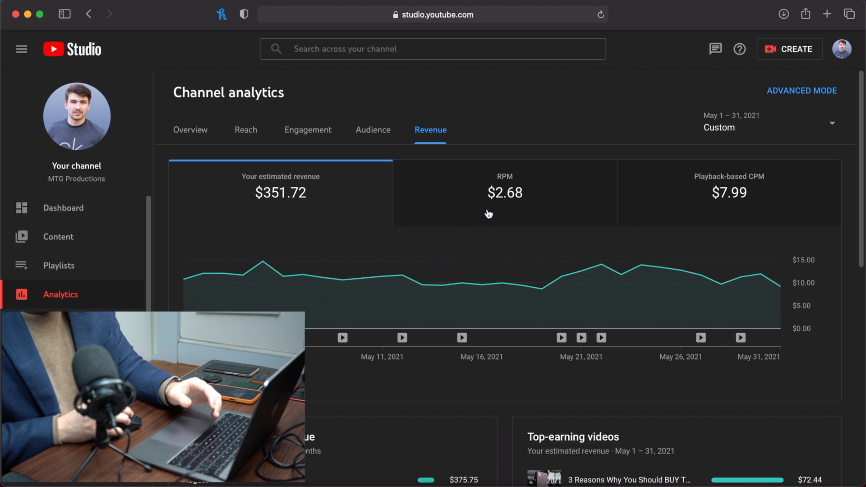
mouse_move(242, 220)
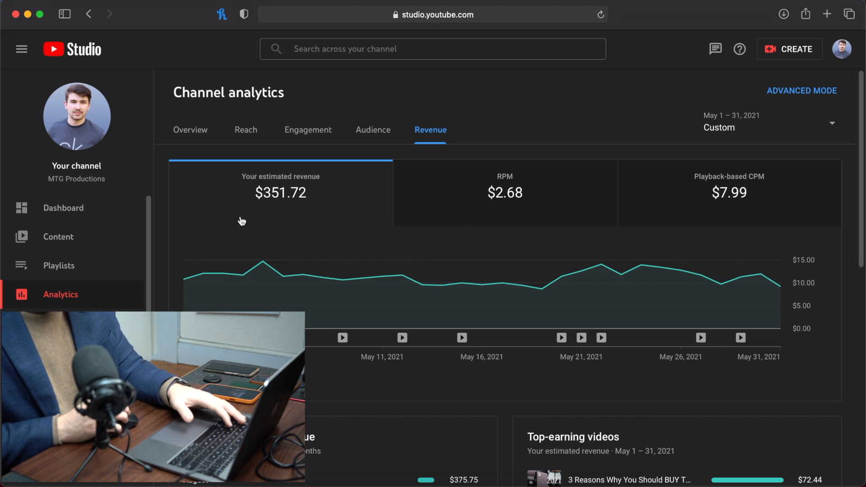
mouse_move(250, 219)
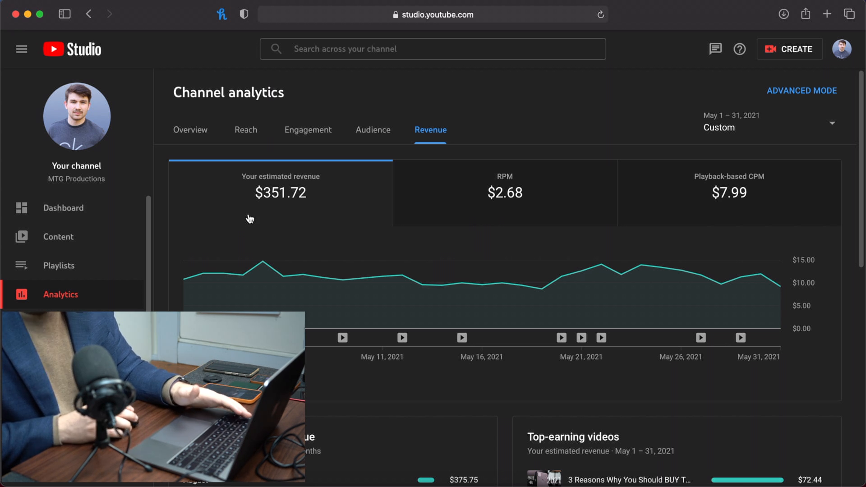
mouse_move(279, 218)
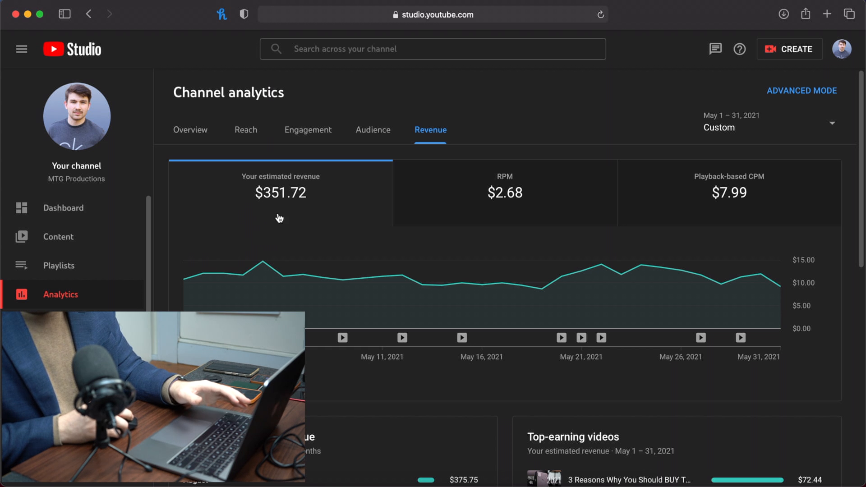
mouse_move(263, 261)
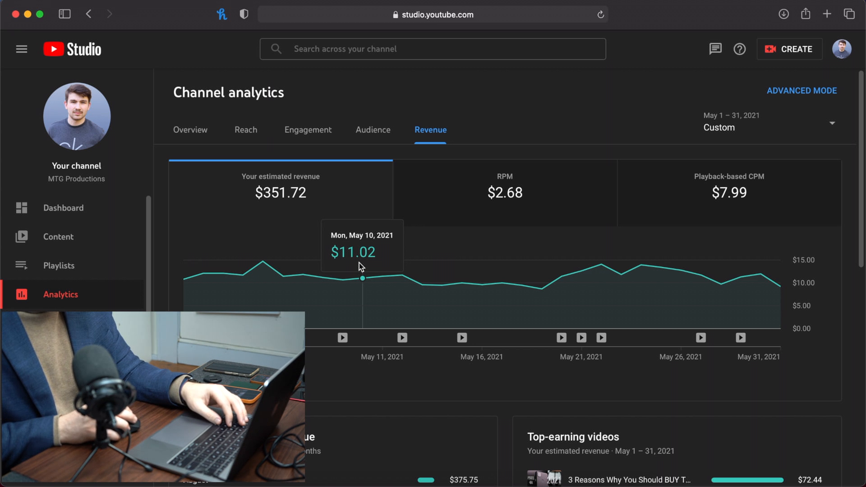
mouse_move(262, 262)
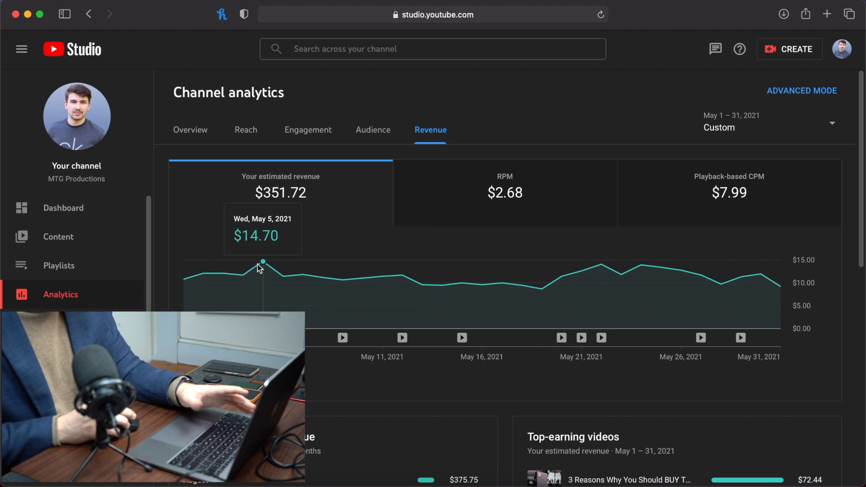
mouse_move(302, 281)
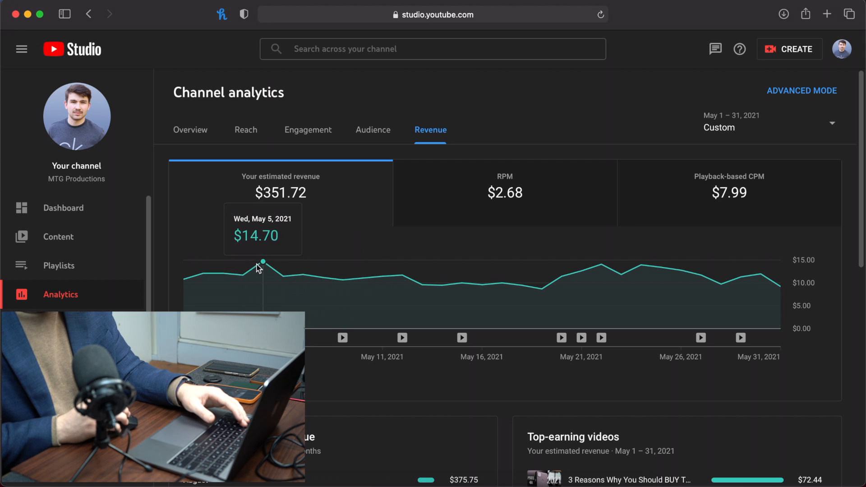
mouse_move(375, 284)
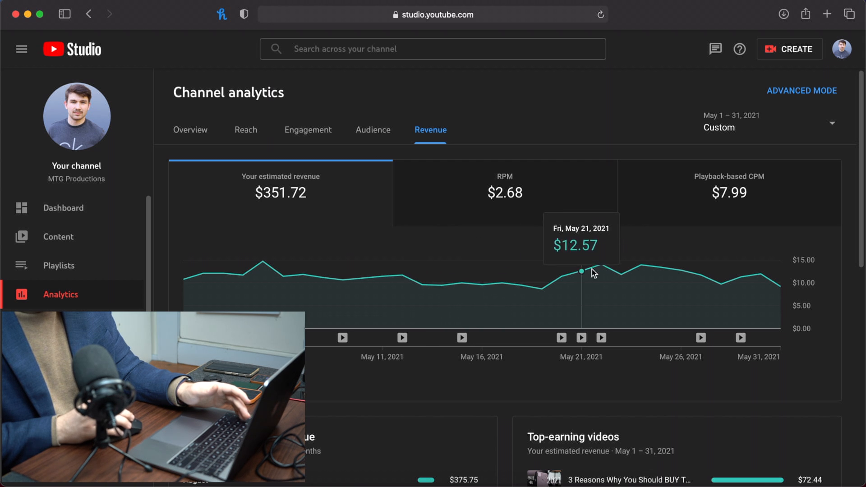
mouse_move(681, 270)
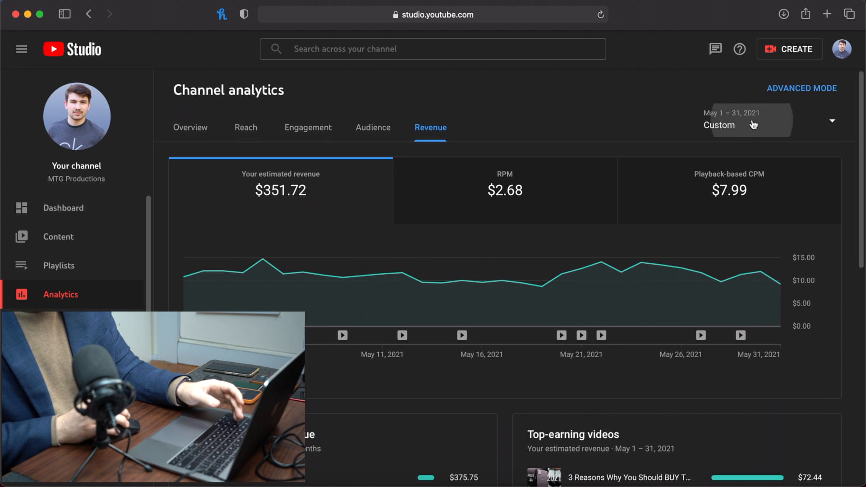
left_click(746, 121)
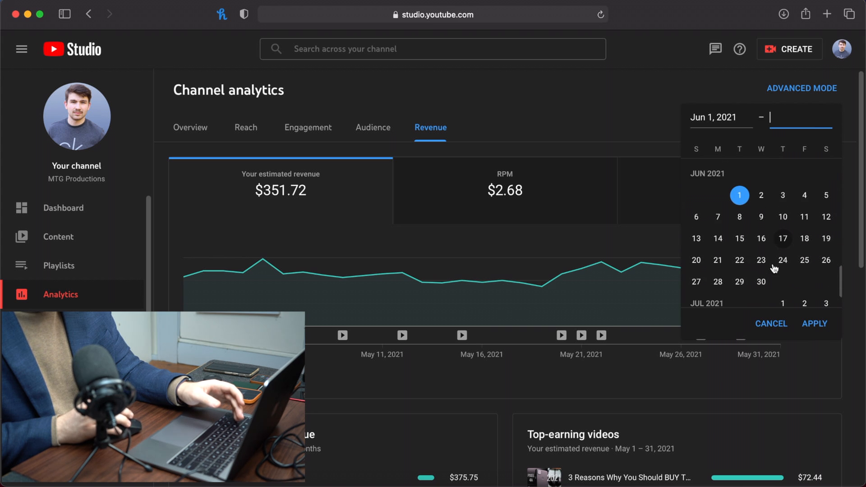
left_click(814, 324)
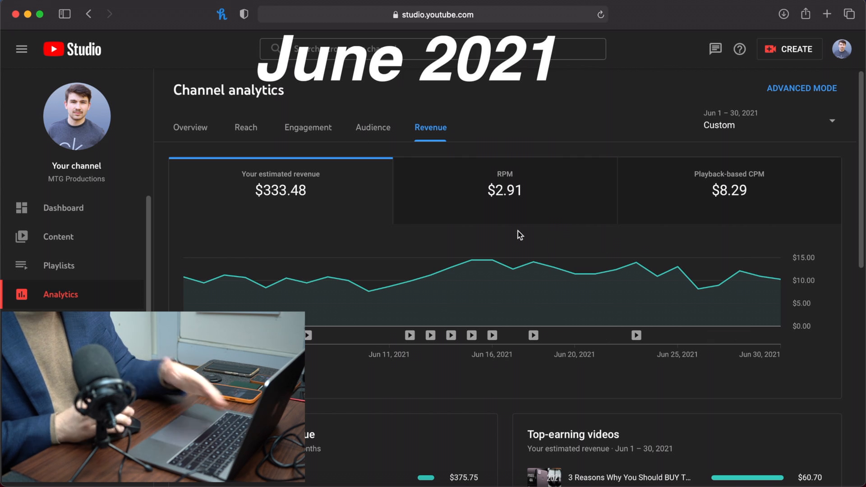
mouse_move(508, 237)
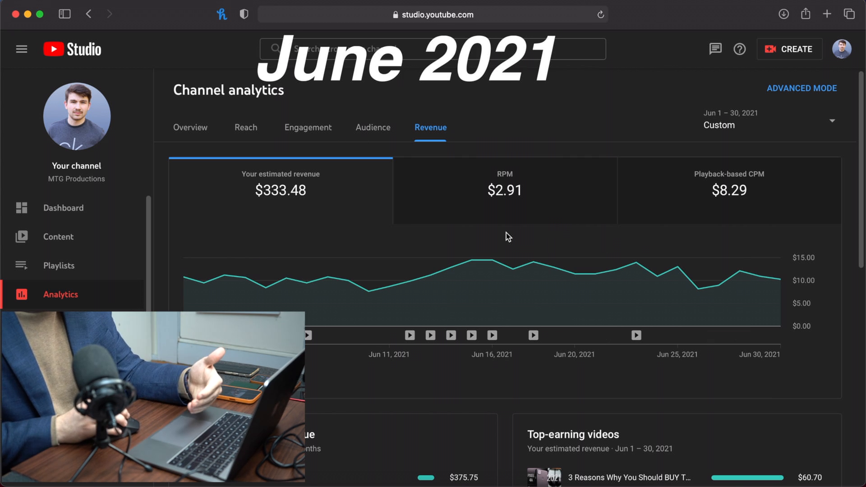
mouse_move(471, 258)
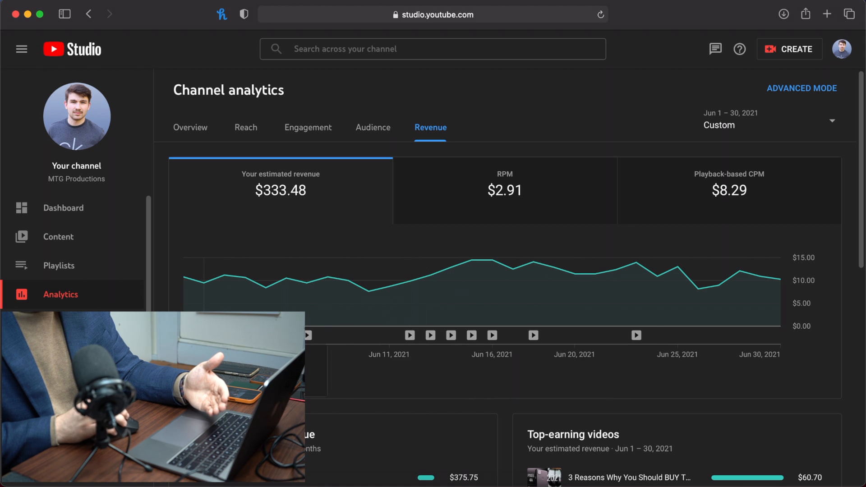
mouse_move(430, 335)
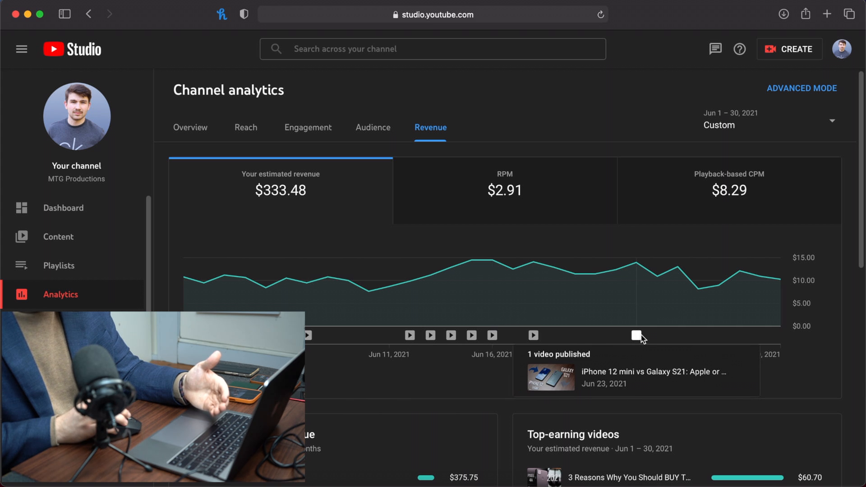
mouse_move(470, 290)
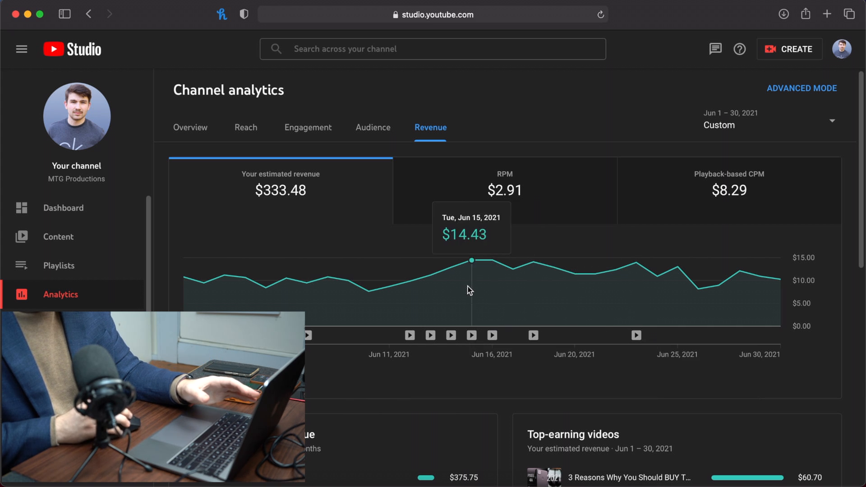
mouse_move(618, 269)
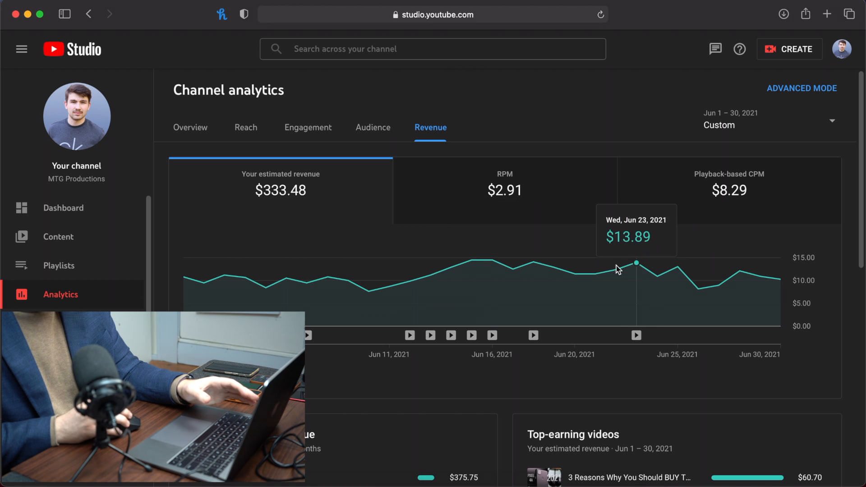
mouse_move(488, 265)
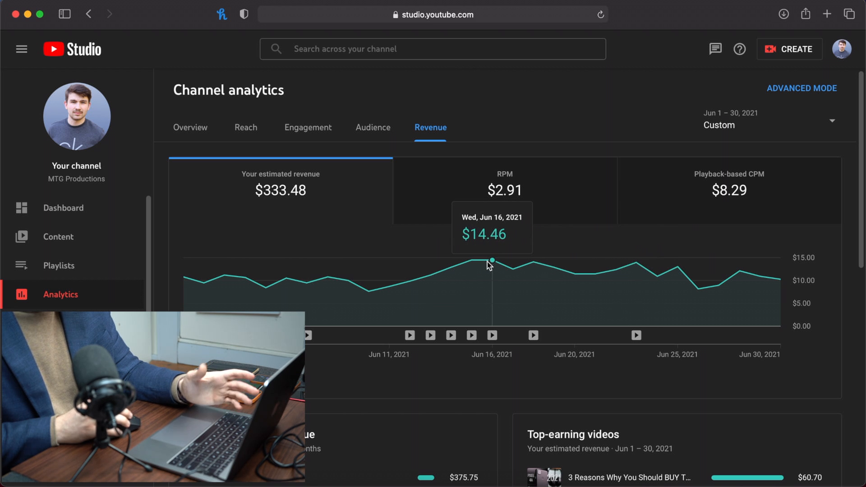
mouse_move(533, 263)
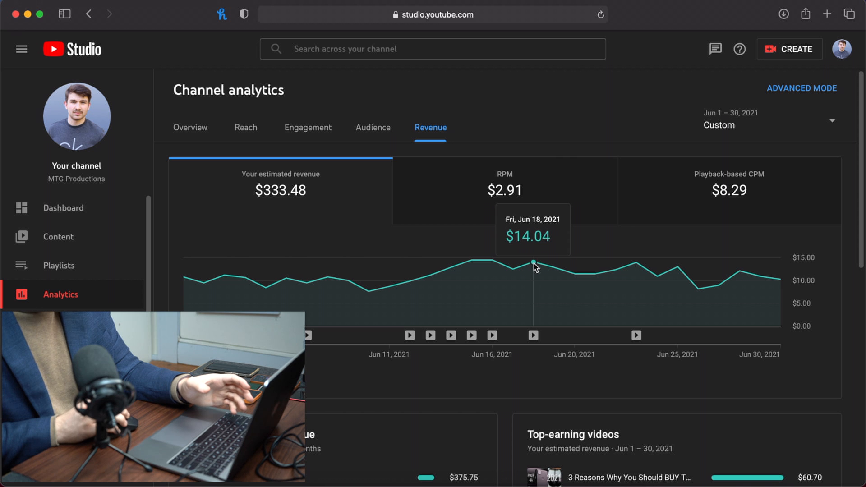
mouse_move(748, 282)
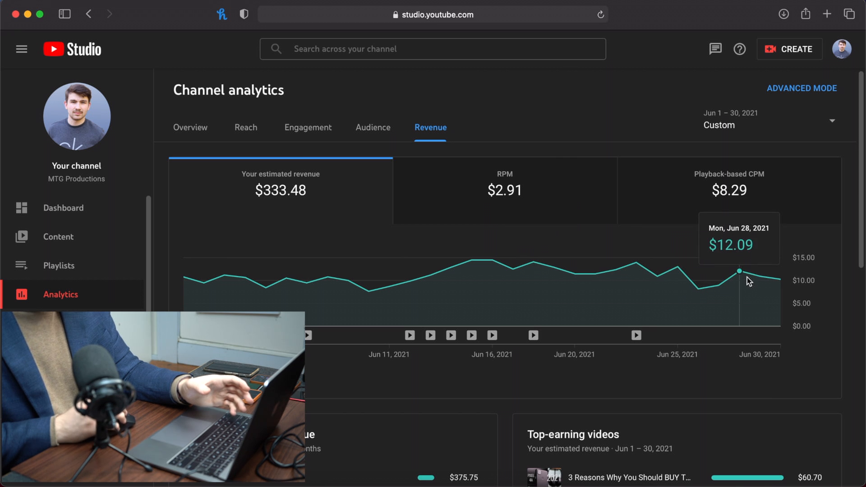
Step: Review June's revenue graph, then set the custom range to Jul 1–31, 2021 ($237.84 revenue)
scroll("down", 3)
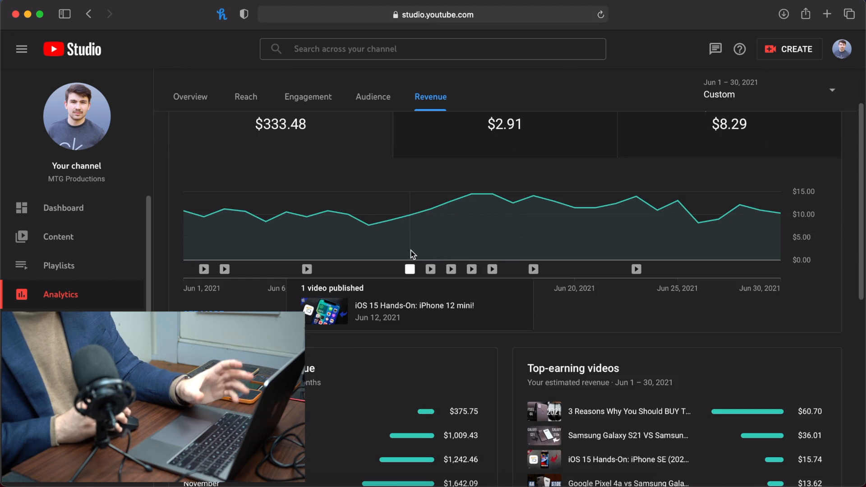
scroll("down", 3)
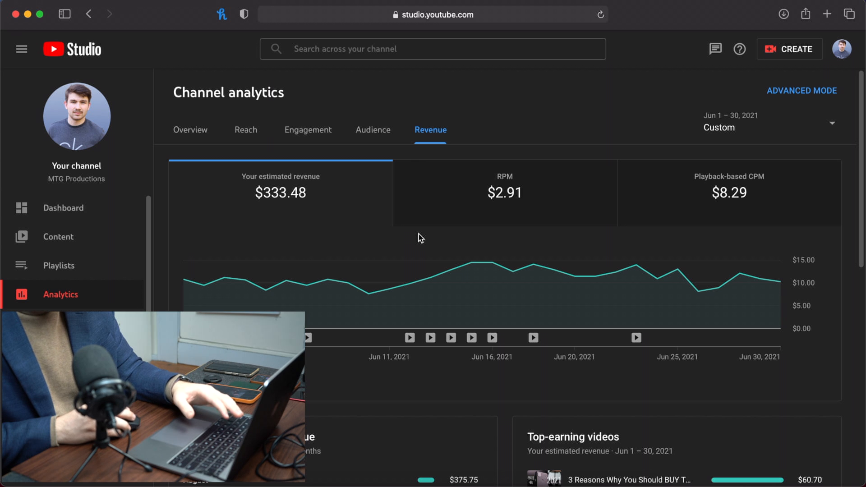
mouse_move(435, 232)
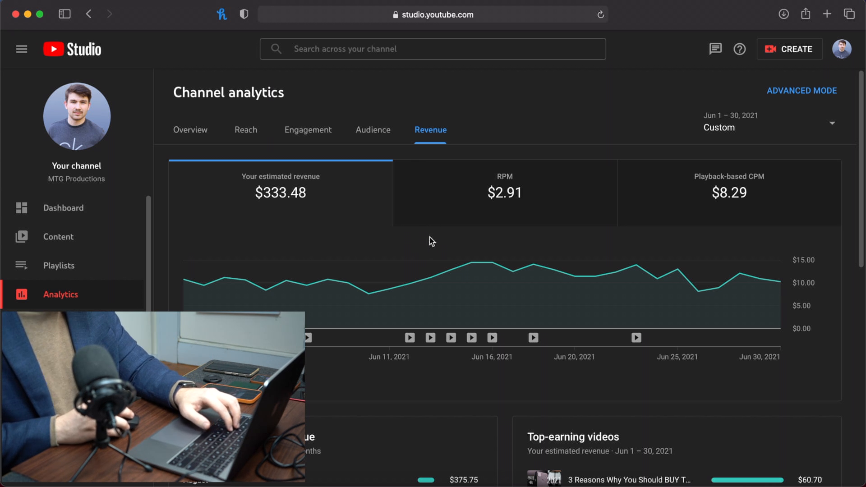
mouse_move(446, 234)
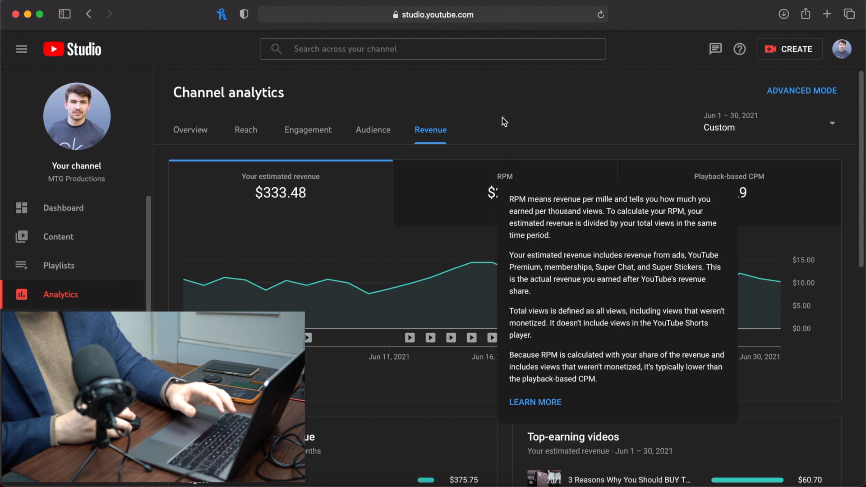
mouse_move(529, 89)
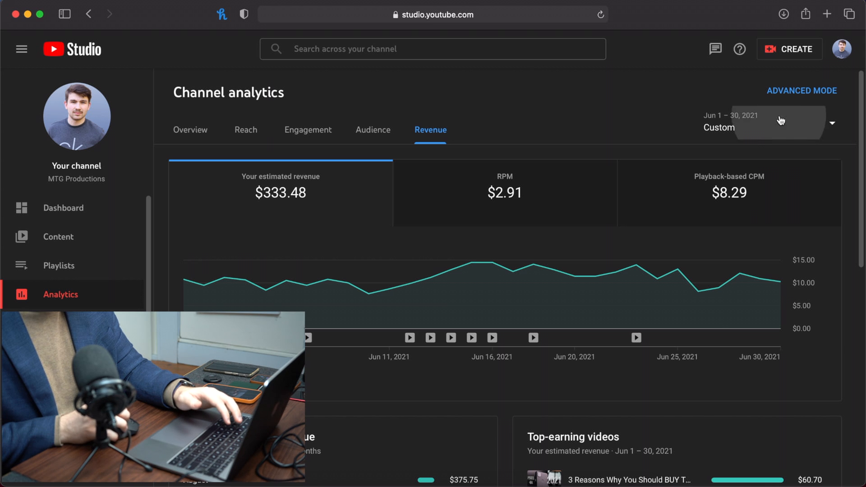
left_click(773, 121)
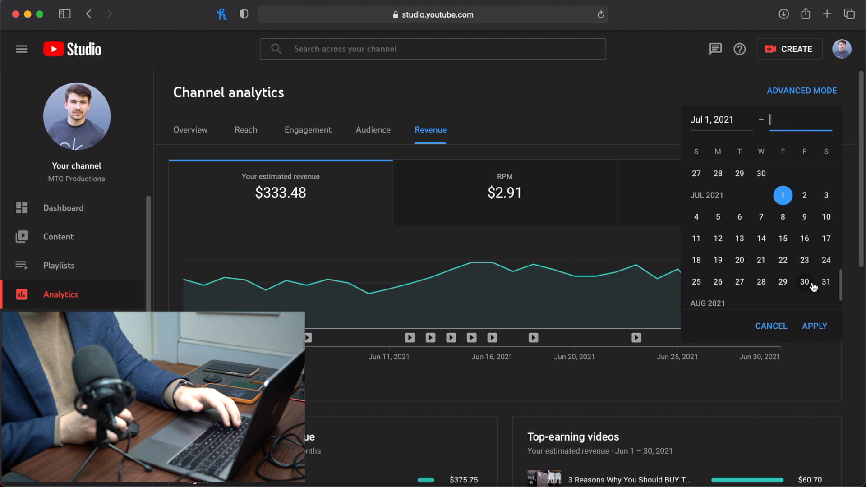
left_click(814, 325)
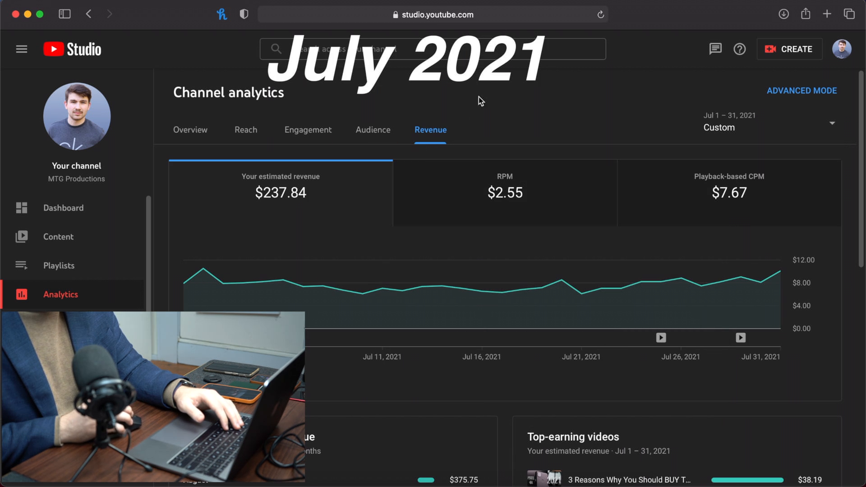
mouse_move(348, 258)
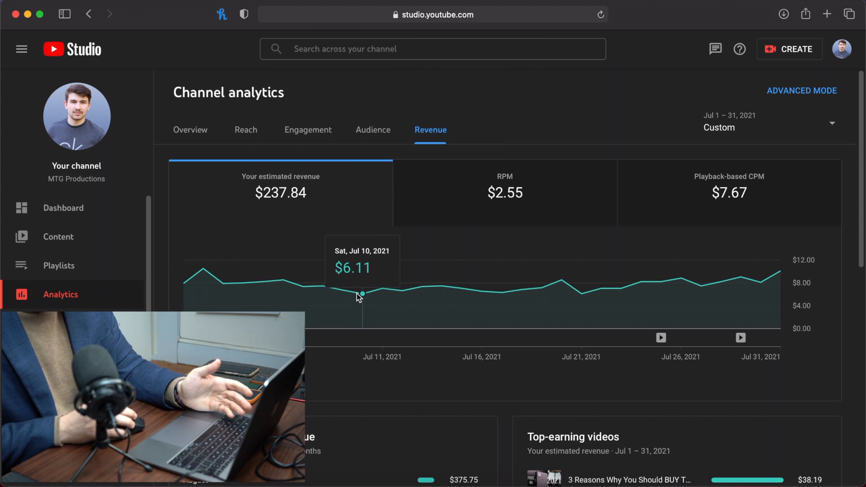
mouse_move(579, 299)
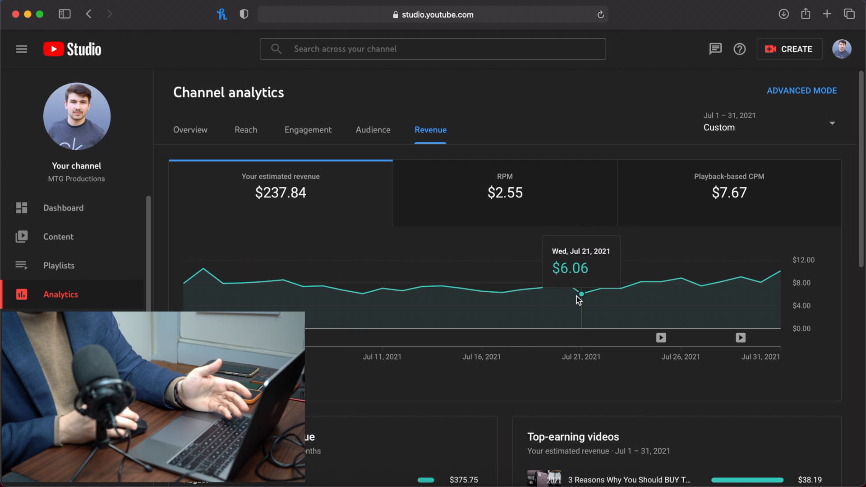
mouse_move(202, 272)
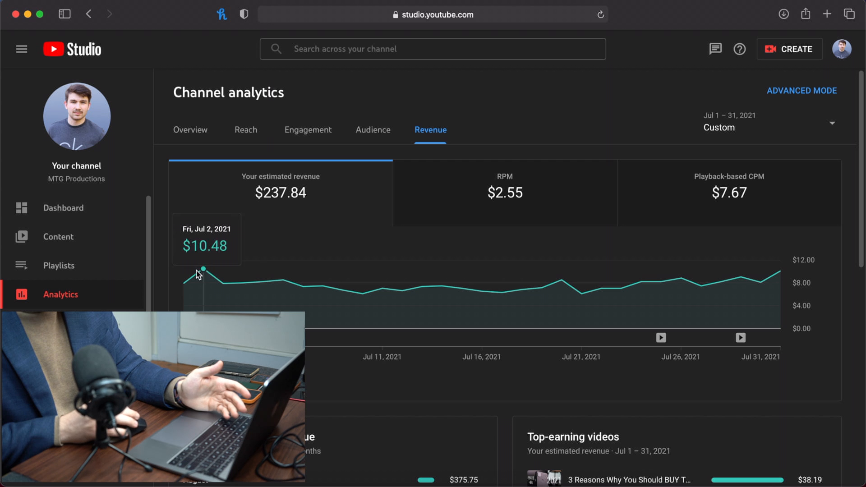
mouse_move(779, 273)
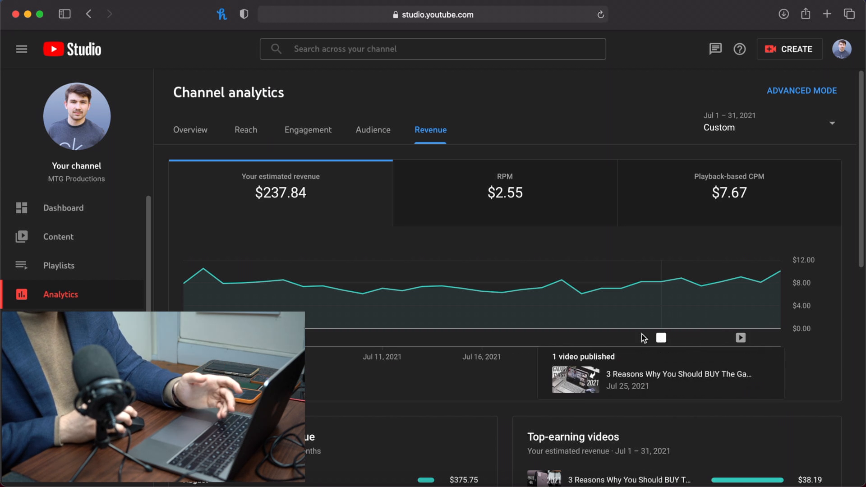
mouse_move(404, 289)
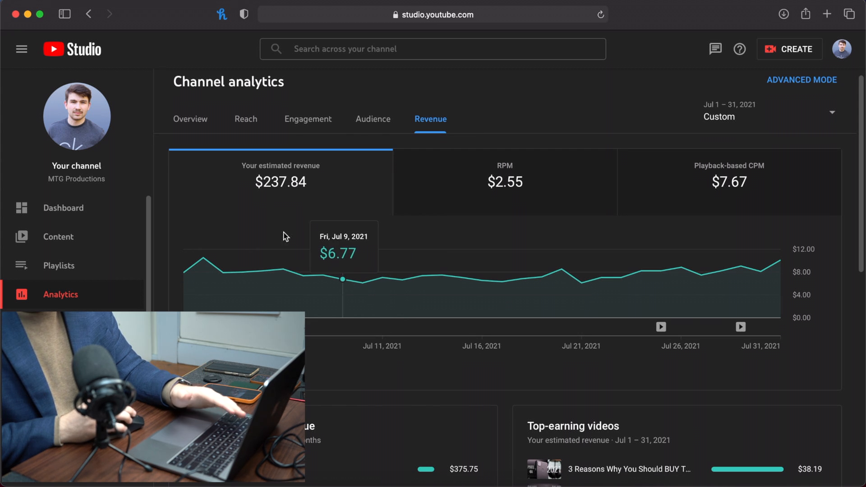
mouse_move(526, 196)
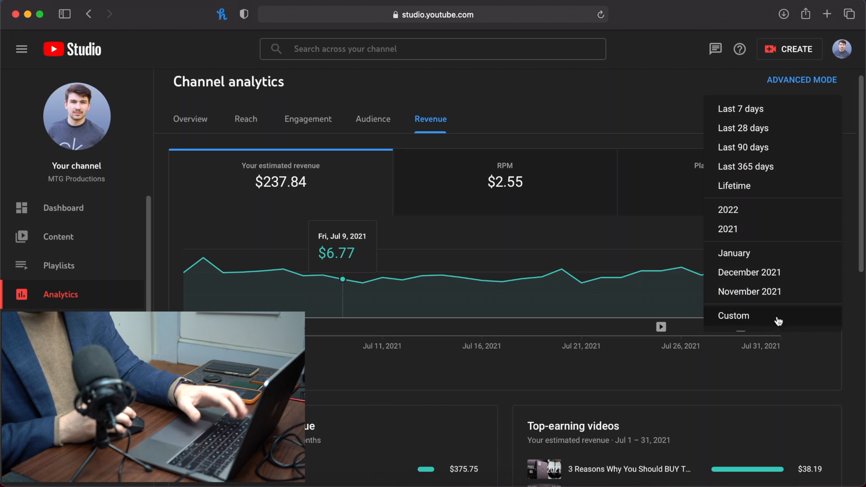
Step: Pick Aug 1 to Aug 31, 2021 in the custom calendar, showing $375.75 revenue and $7.97 CPM
left_click(733, 315)
type("7/1/21")
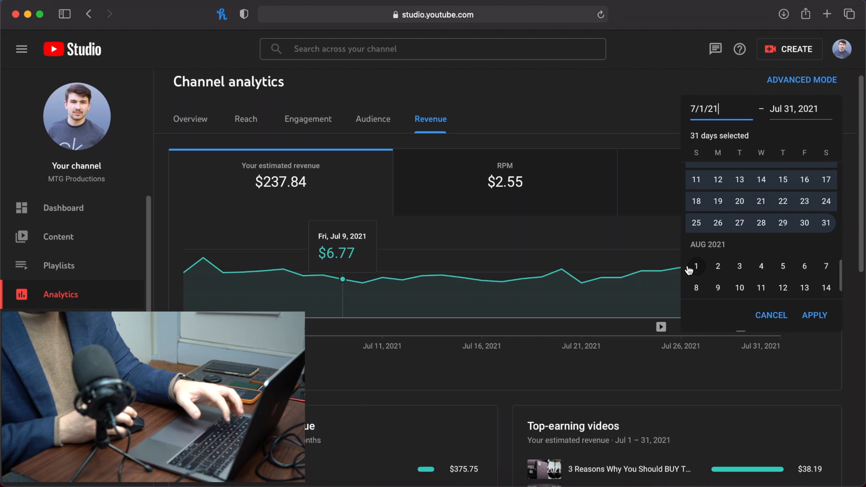
scroll("down", 3)
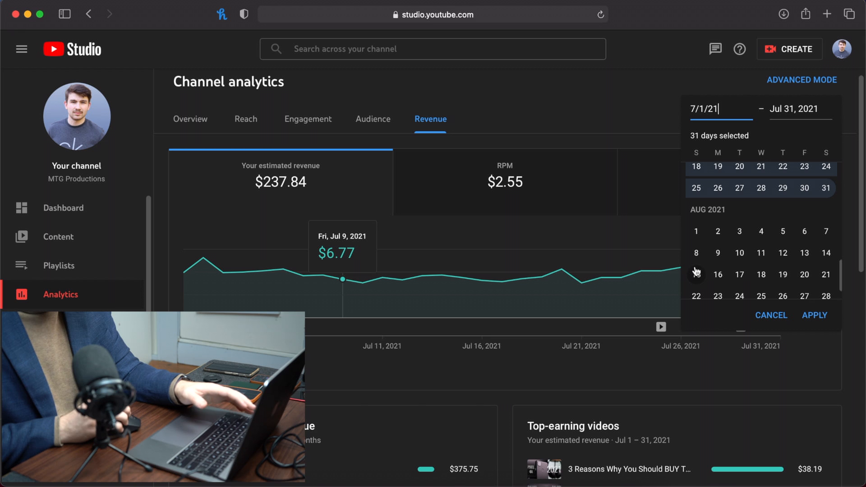
left_click(695, 219)
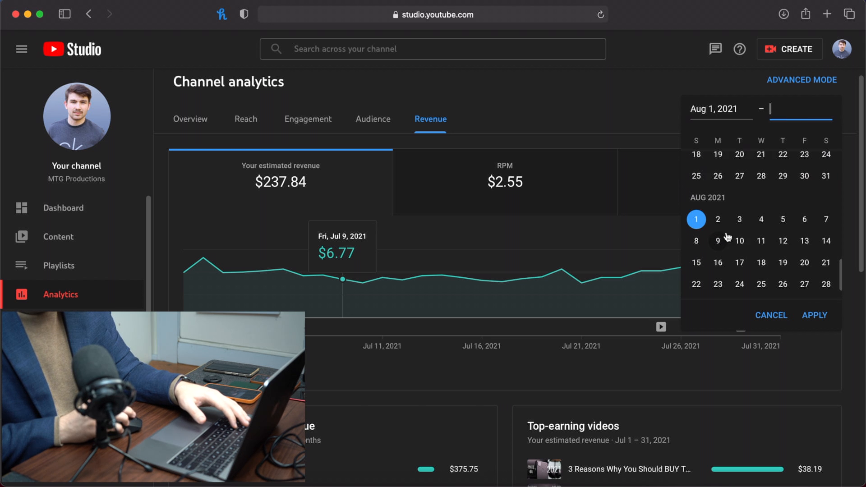
scroll("down", 3)
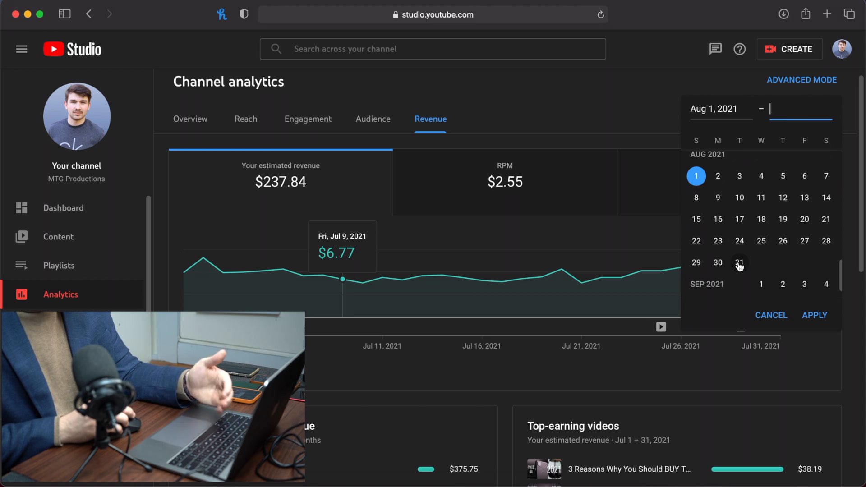
left_click(738, 263)
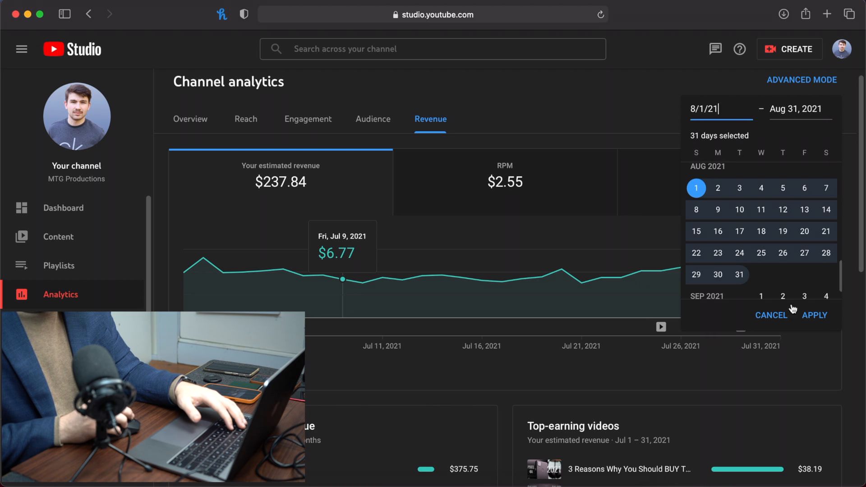
left_click(813, 315)
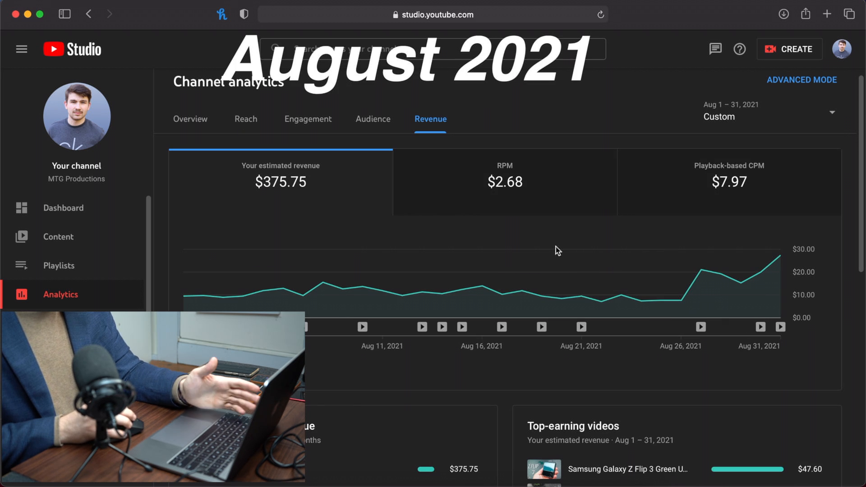
mouse_move(533, 229)
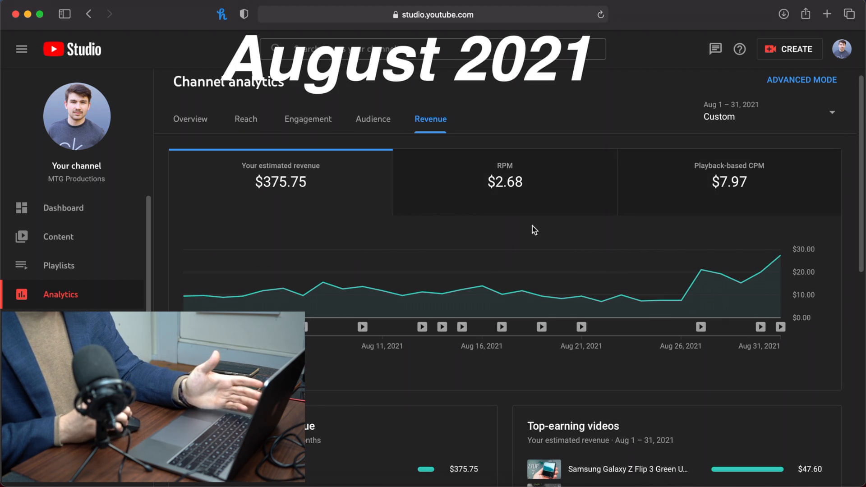
mouse_move(724, 273)
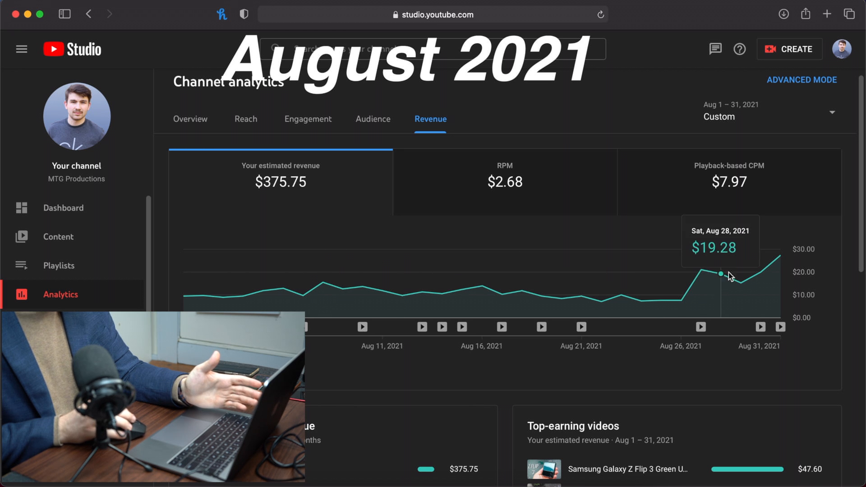
mouse_move(501, 278)
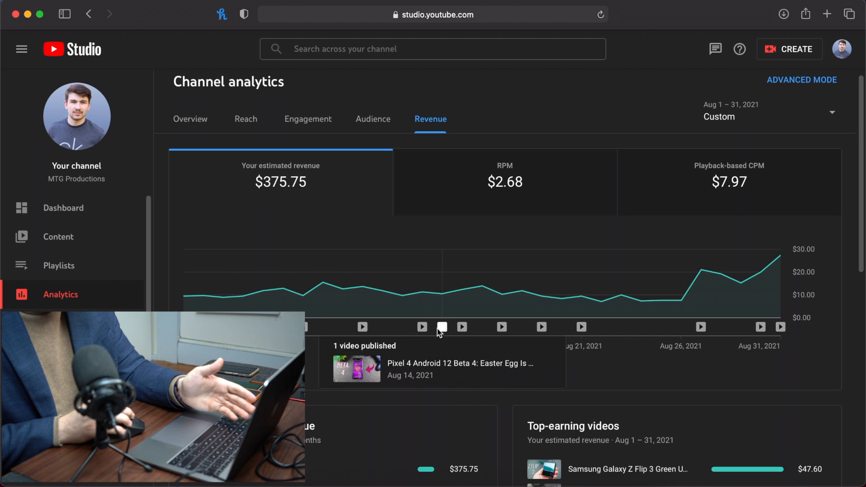
mouse_move(541, 327)
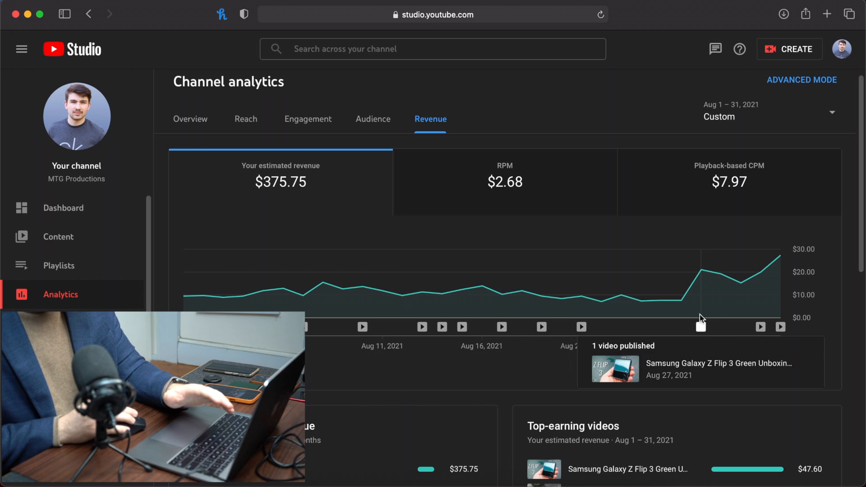
mouse_move(701, 270)
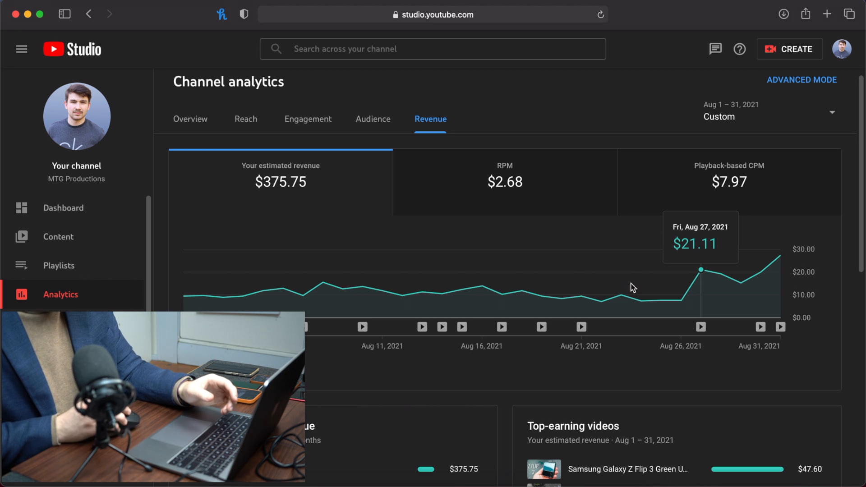
mouse_move(698, 285)
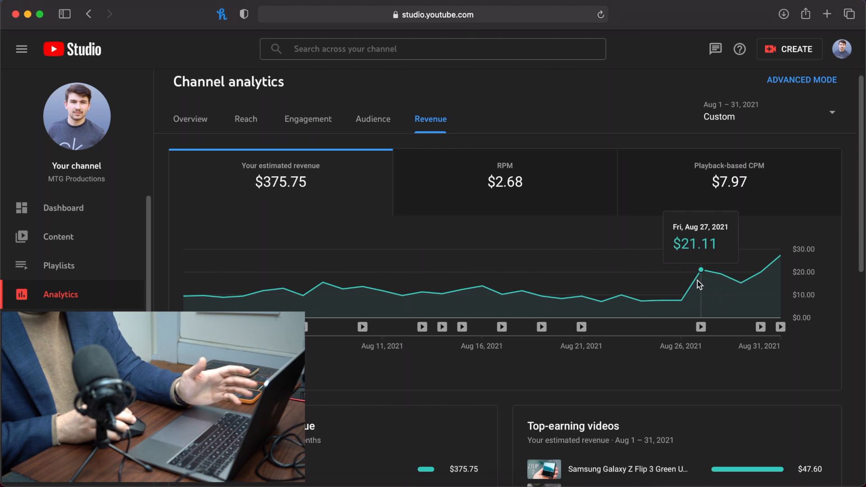
mouse_move(759, 289)
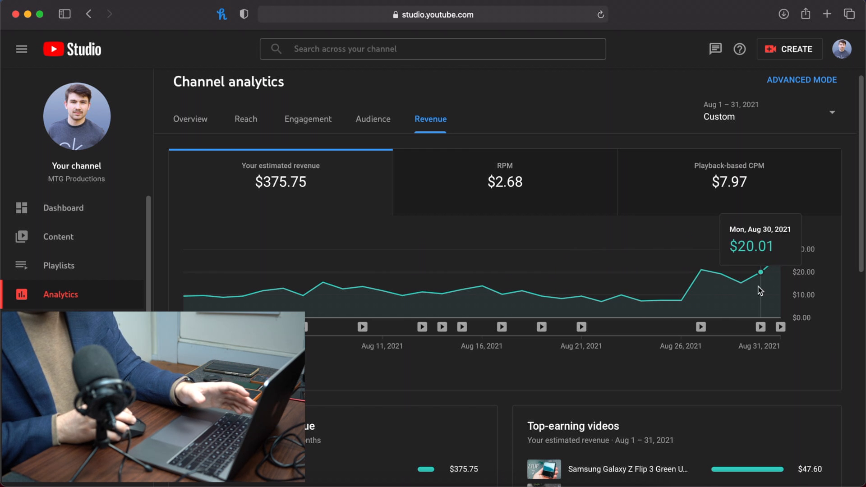
mouse_move(701, 326)
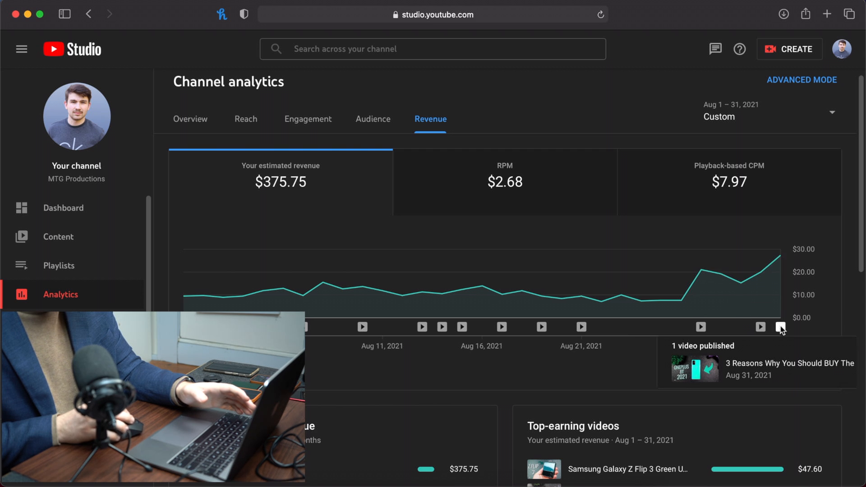
mouse_move(681, 312)
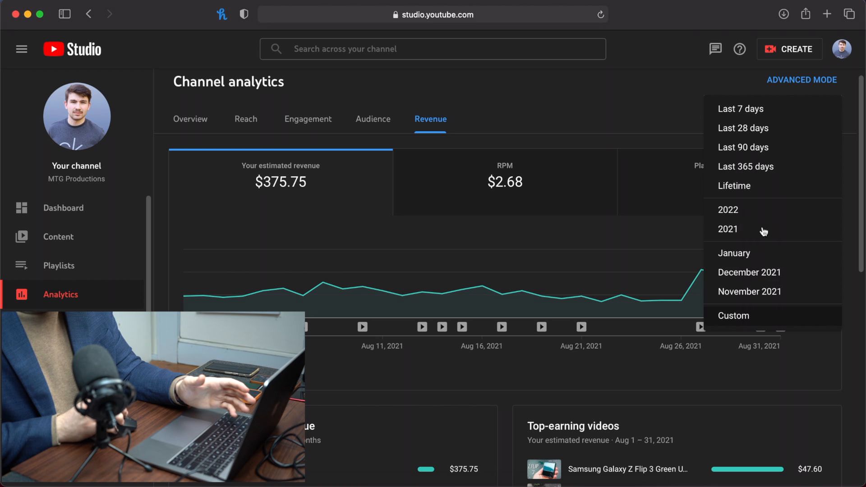
left_click(733, 315)
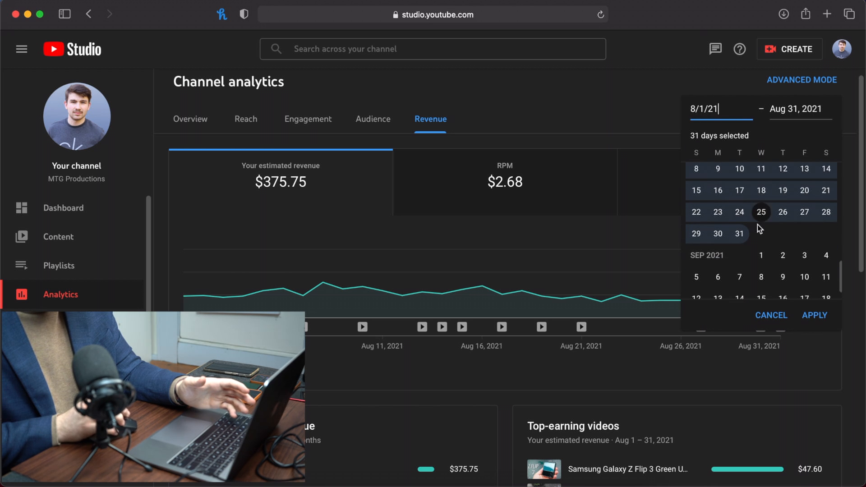
left_click(761, 185)
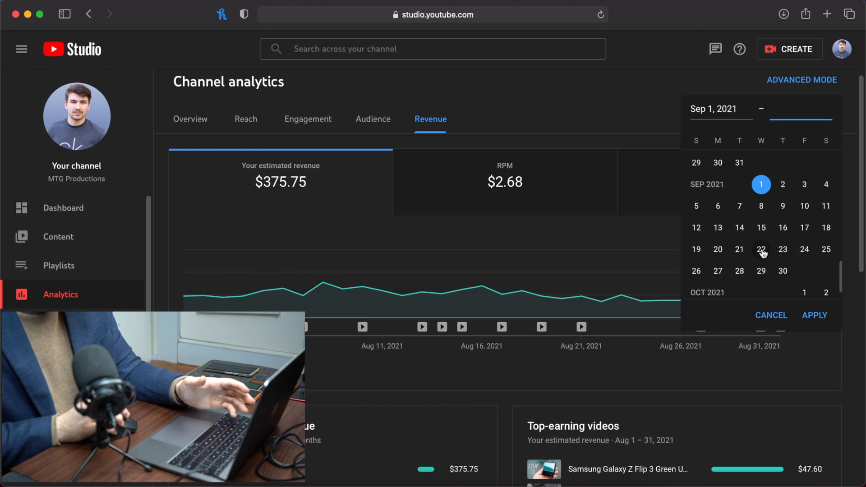
left_click(814, 315)
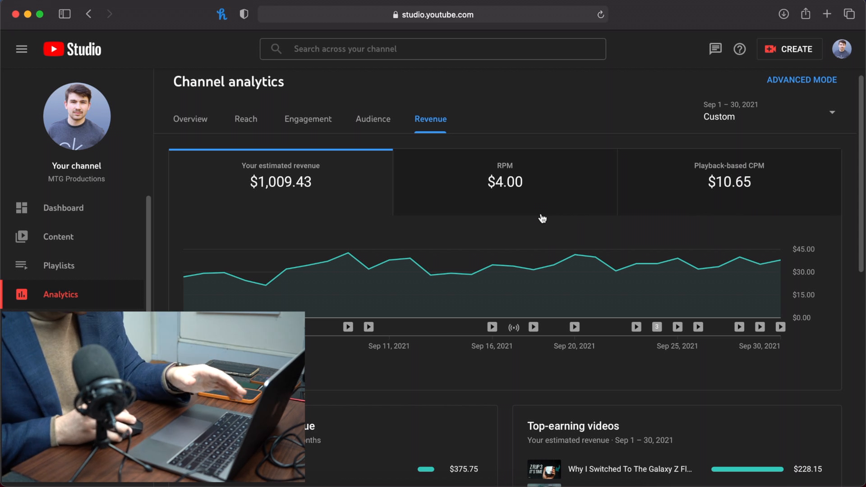
mouse_move(479, 226)
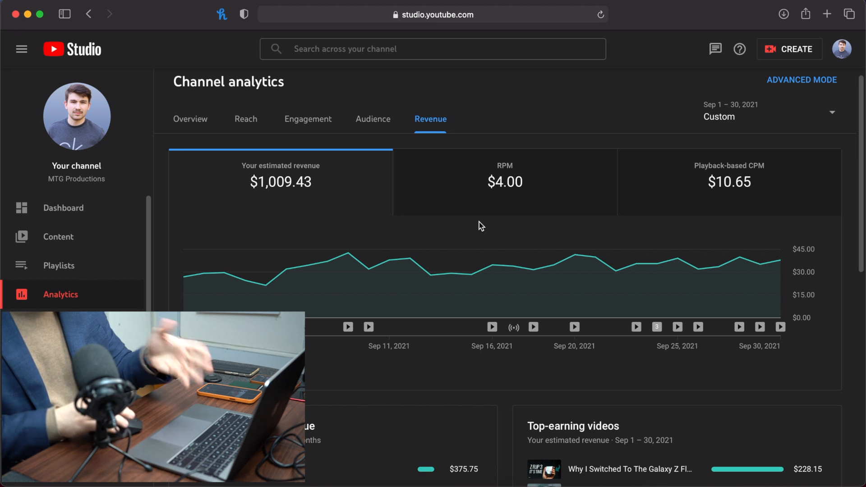
mouse_move(347, 256)
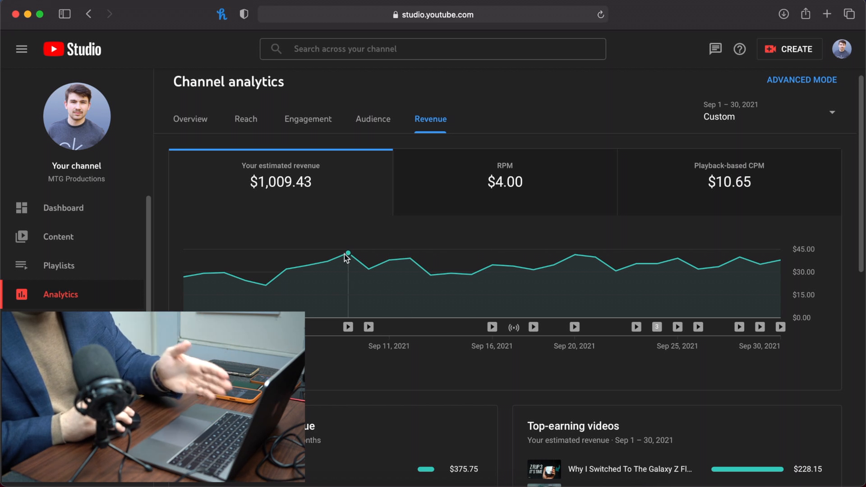
mouse_move(286, 269)
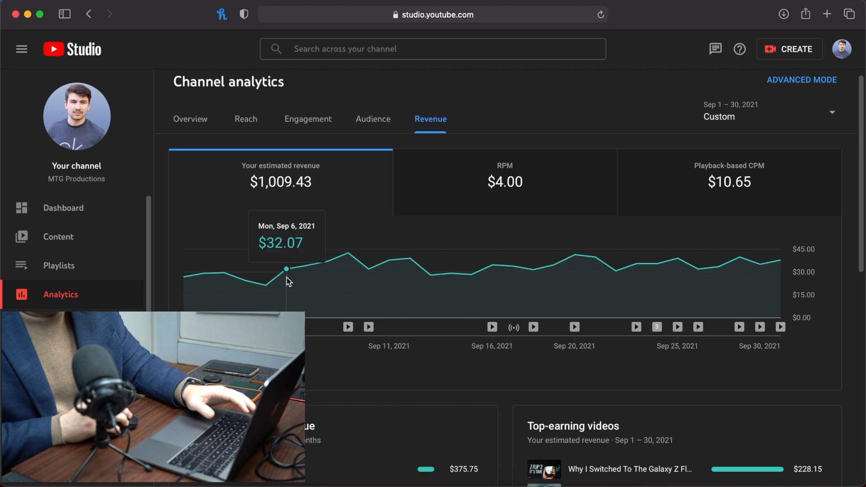
mouse_move(265, 293)
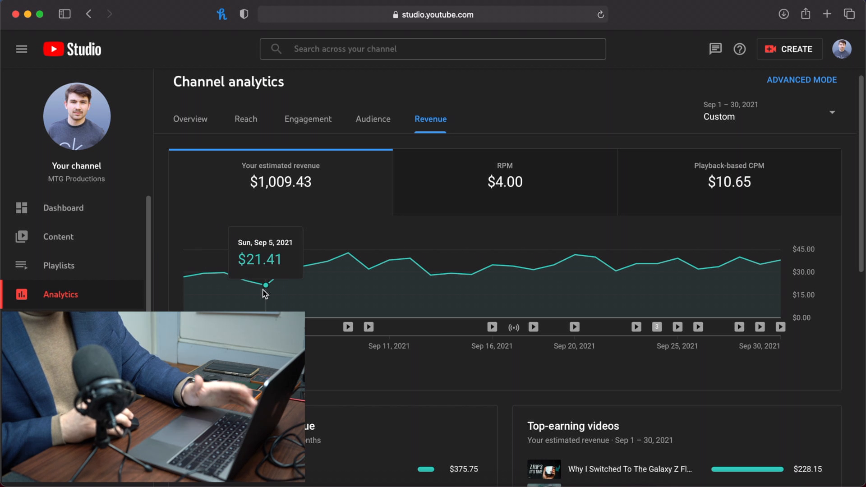
mouse_move(205, 274)
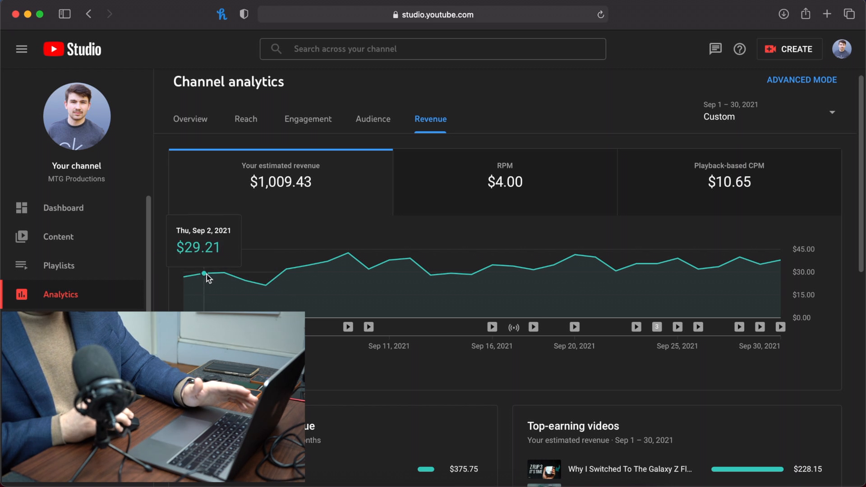
mouse_move(269, 283)
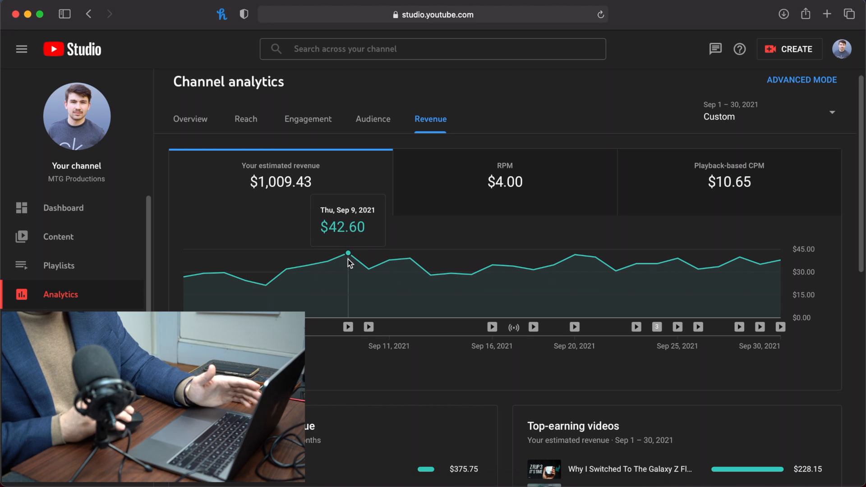
mouse_move(413, 258)
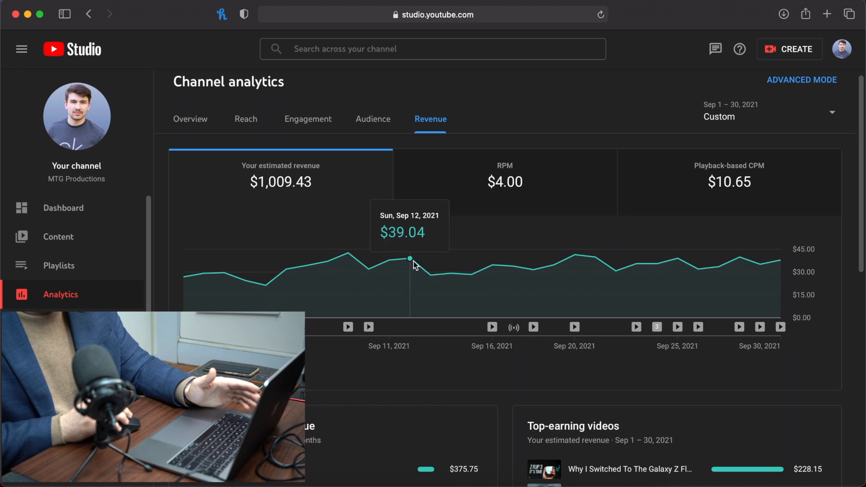
mouse_move(563, 271)
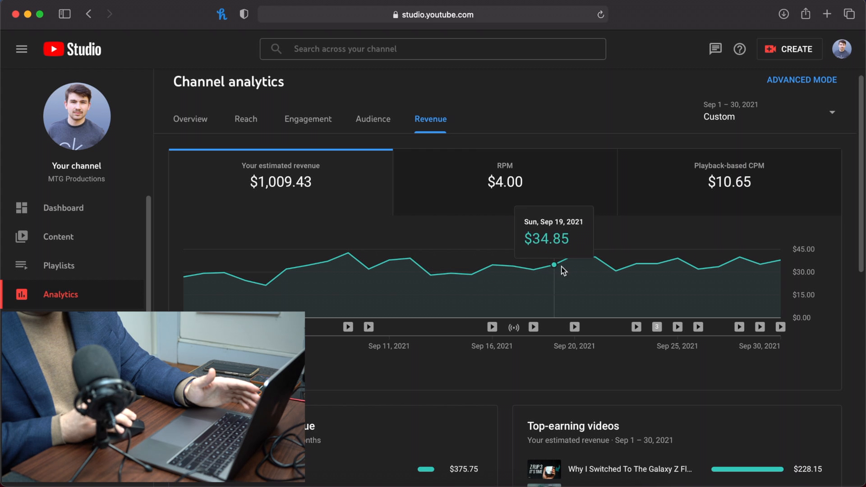
mouse_move(650, 271)
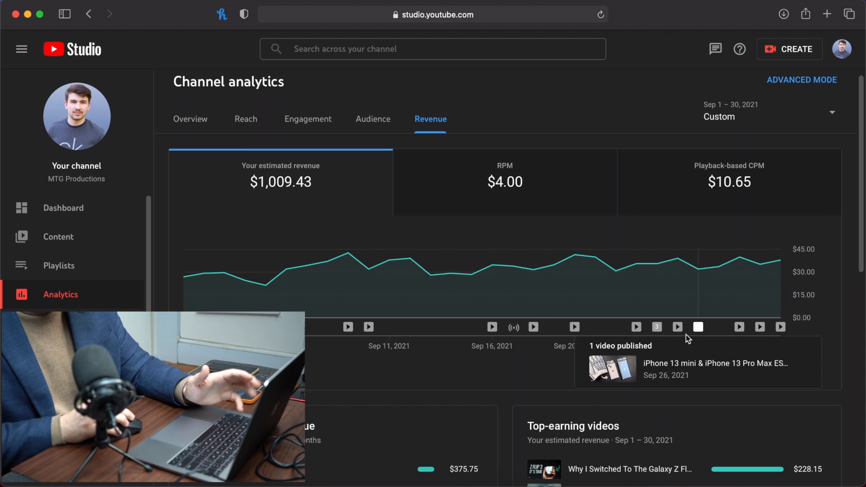
mouse_move(531, 327)
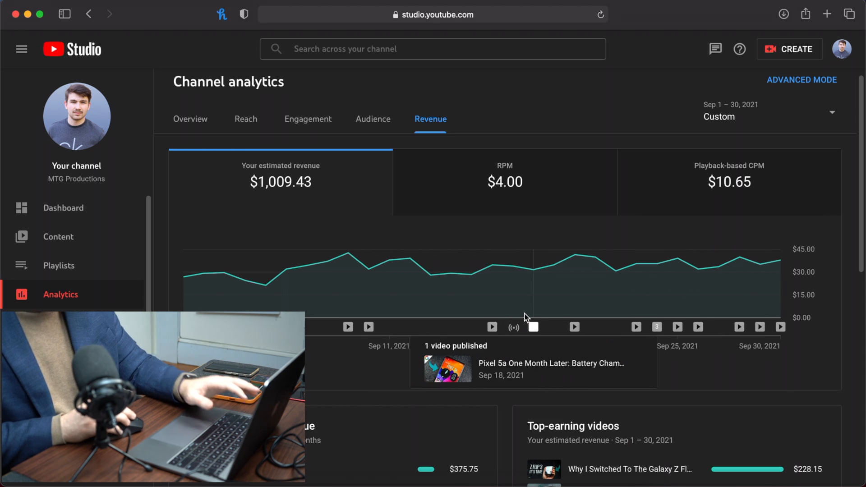
mouse_move(450, 270)
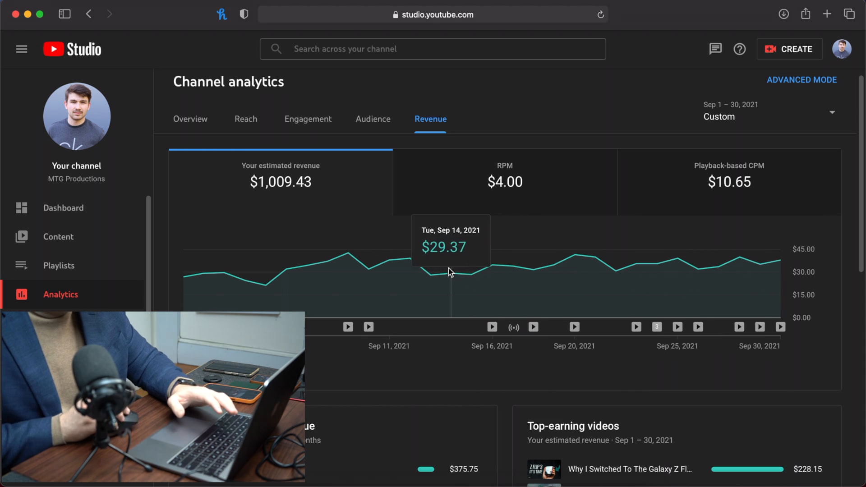
mouse_move(569, 214)
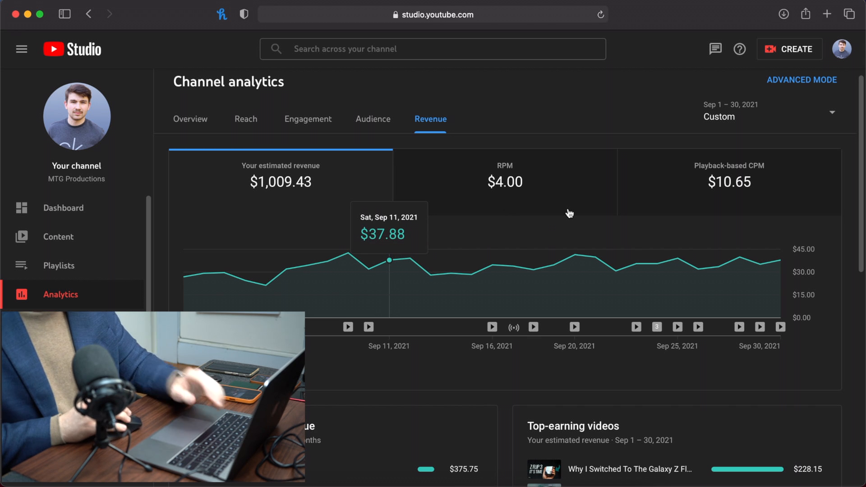
mouse_move(534, 233)
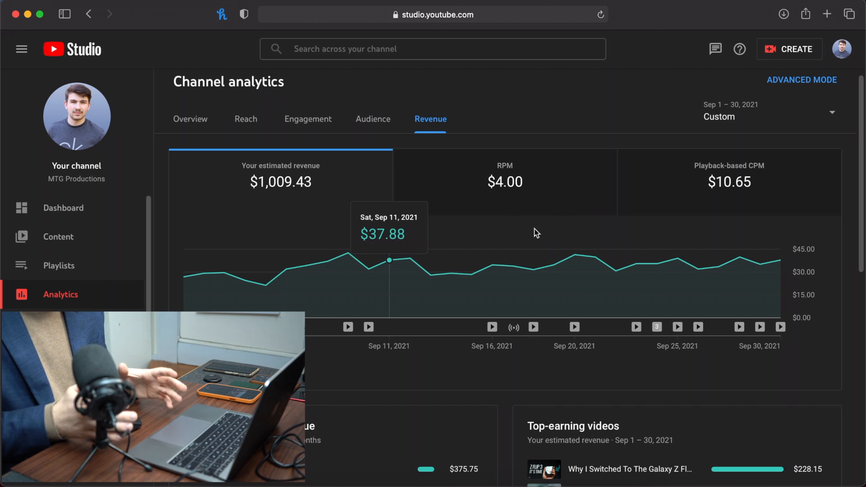
mouse_move(554, 265)
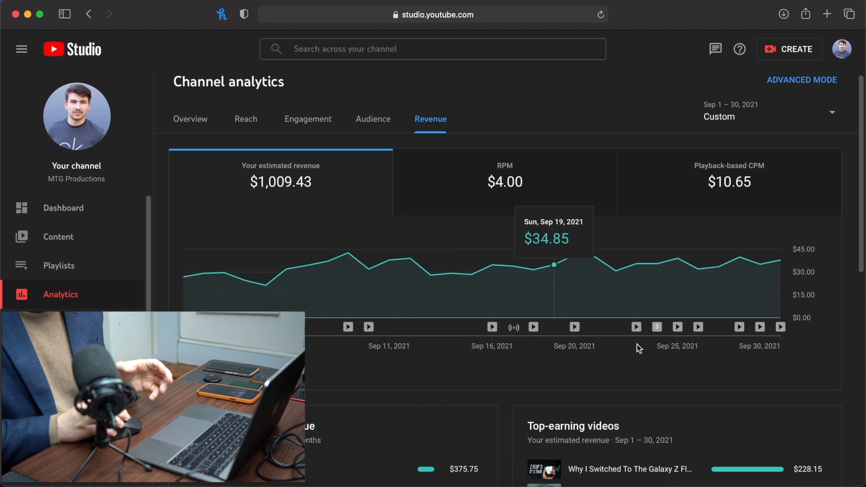
mouse_move(657, 327)
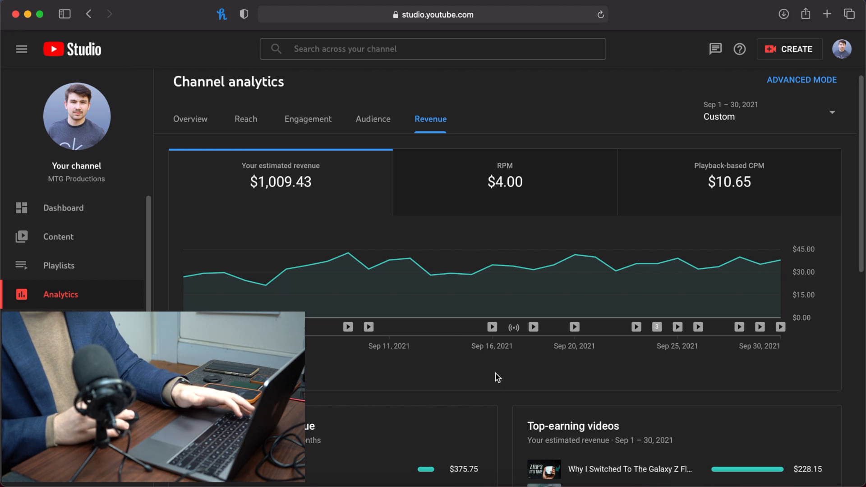
mouse_move(492, 265)
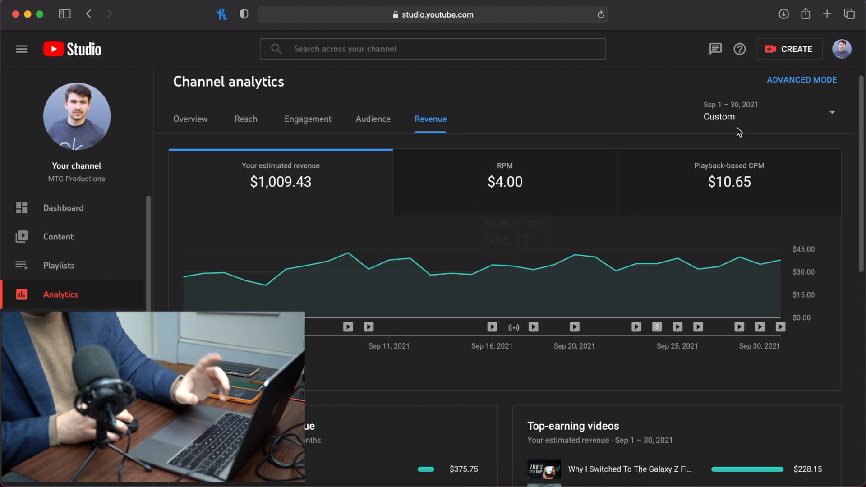
Step: Set a custom date range of October 1–31, 2021 for the revenue report
left_click(768, 110)
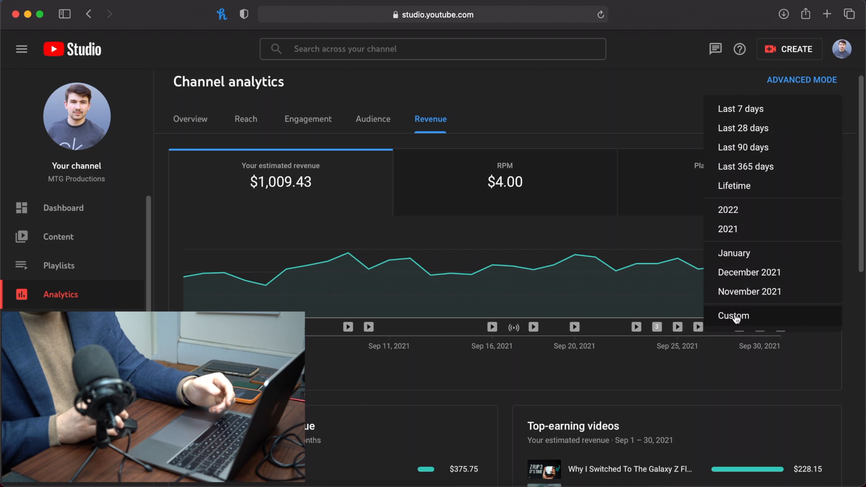
left_click(733, 315)
type("10/1/21")
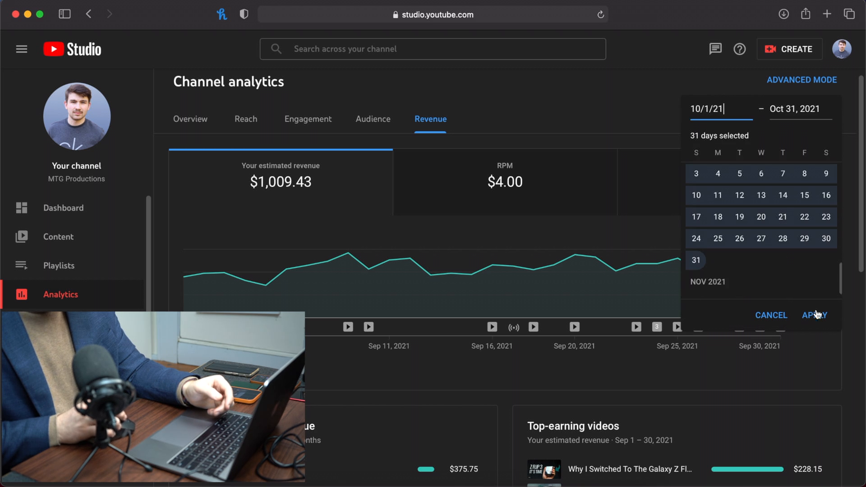
left_click(814, 315)
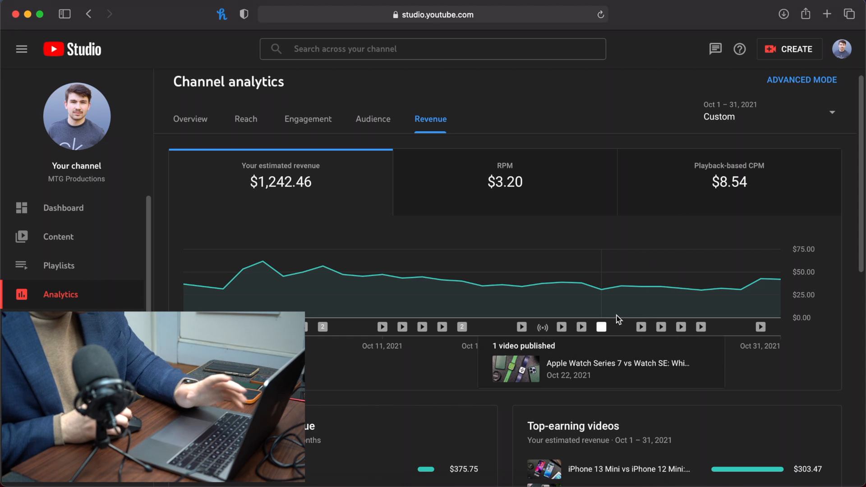
mouse_move(553, 288)
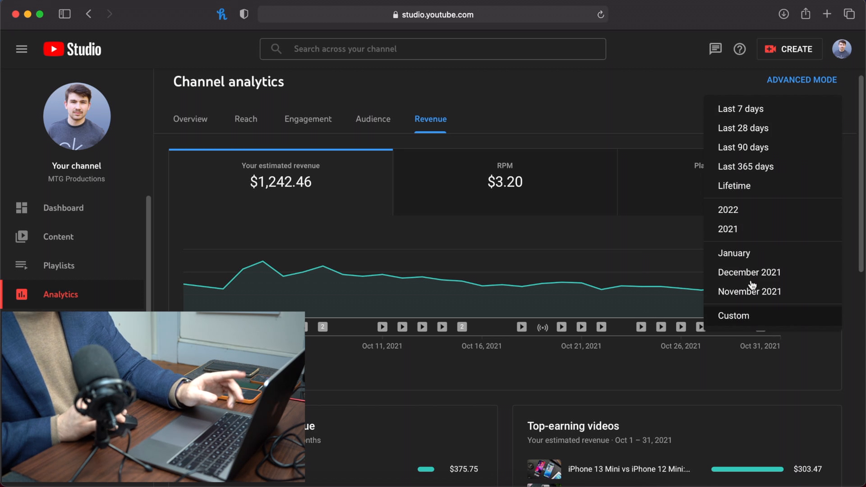
Step: Switch the revenue report to November 2021, showing $1,642.09 estimated revenue
left_click(749, 291)
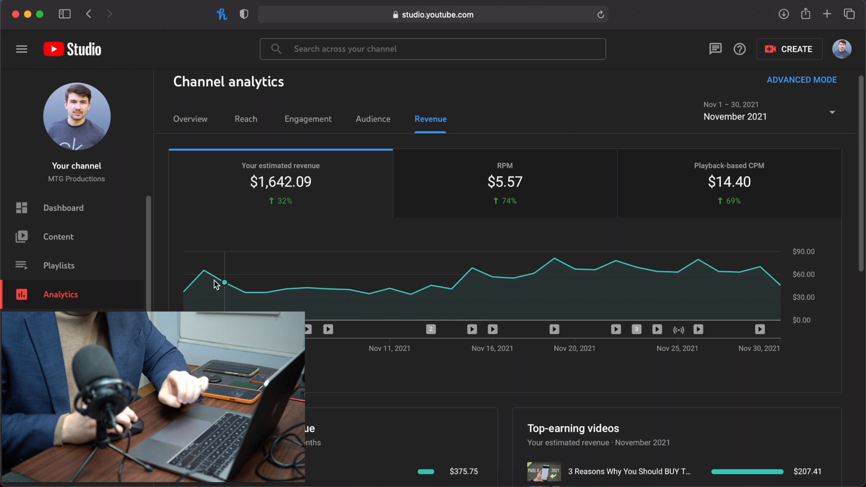
mouse_move(204, 271)
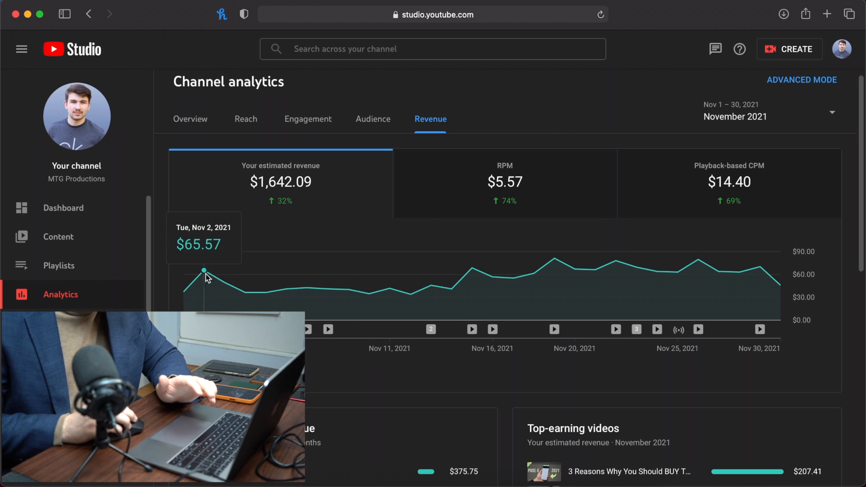
mouse_move(265, 292)
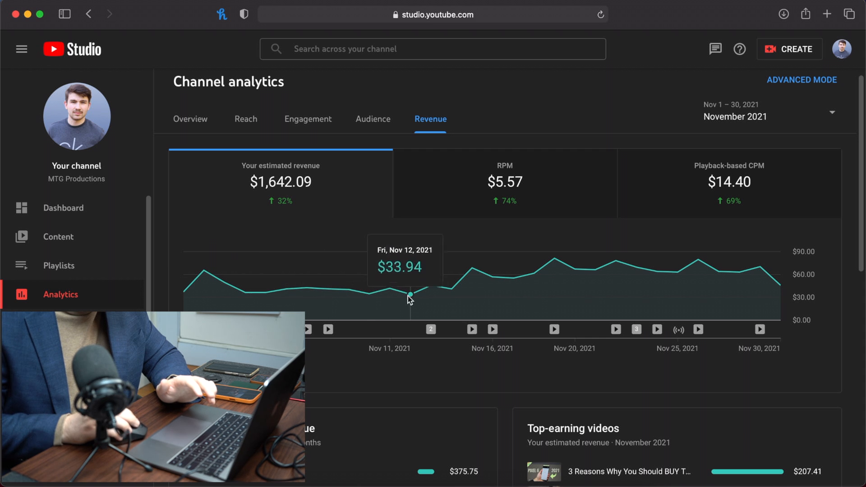
mouse_move(470, 268)
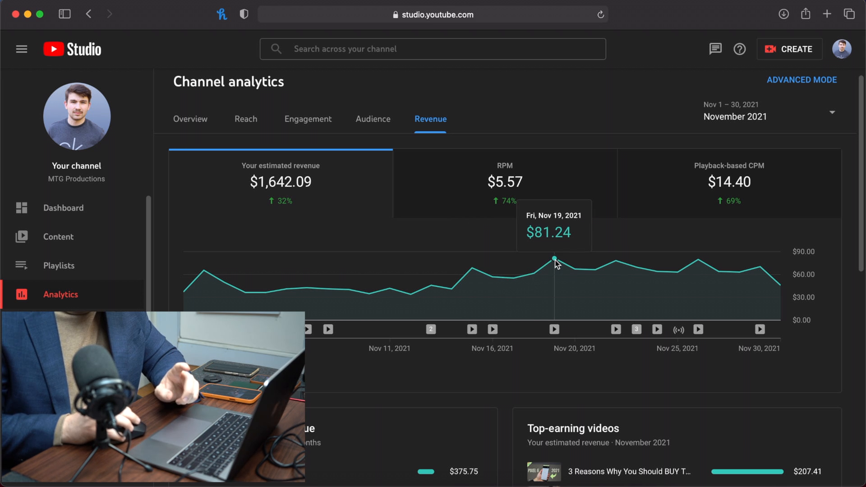
mouse_move(614, 264)
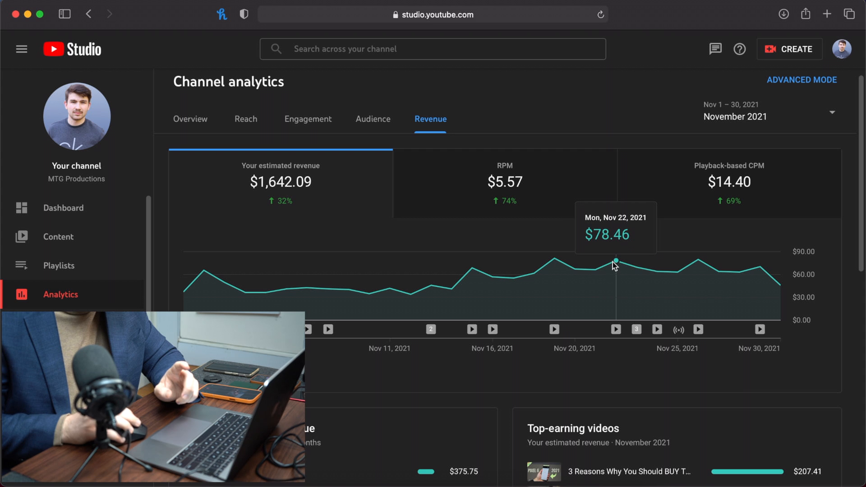
mouse_move(698, 260)
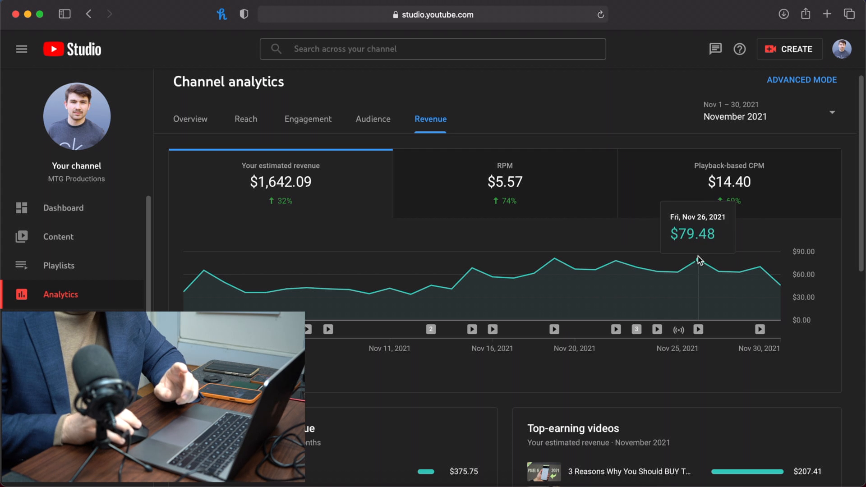
mouse_move(761, 270)
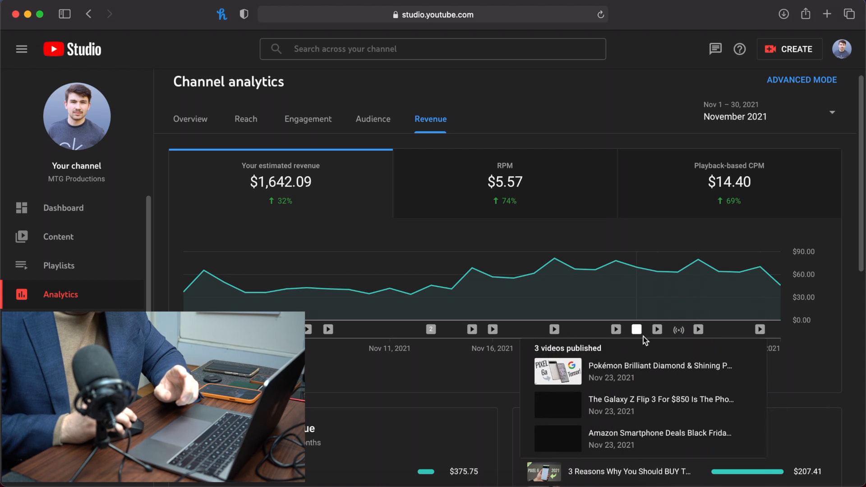
mouse_move(620, 337)
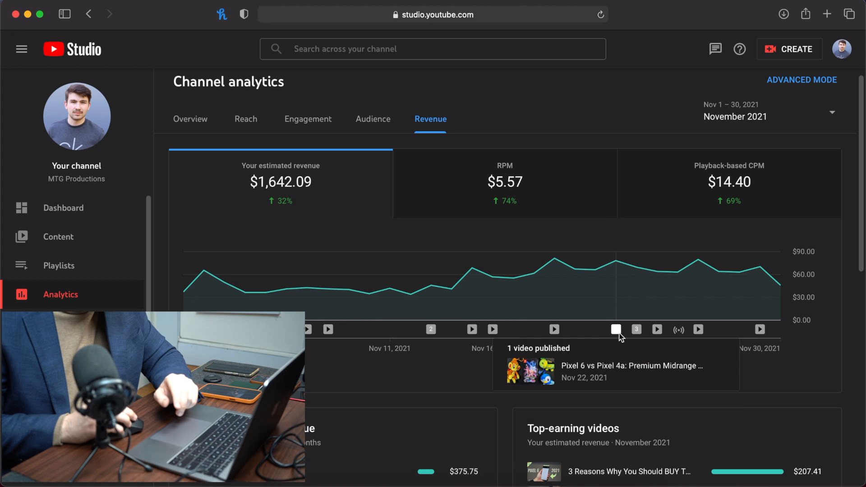
mouse_move(492, 329)
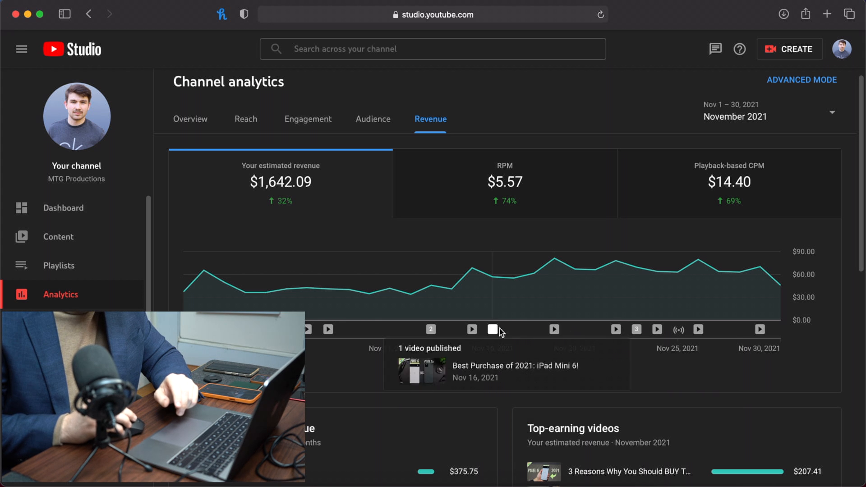
mouse_move(406, 342)
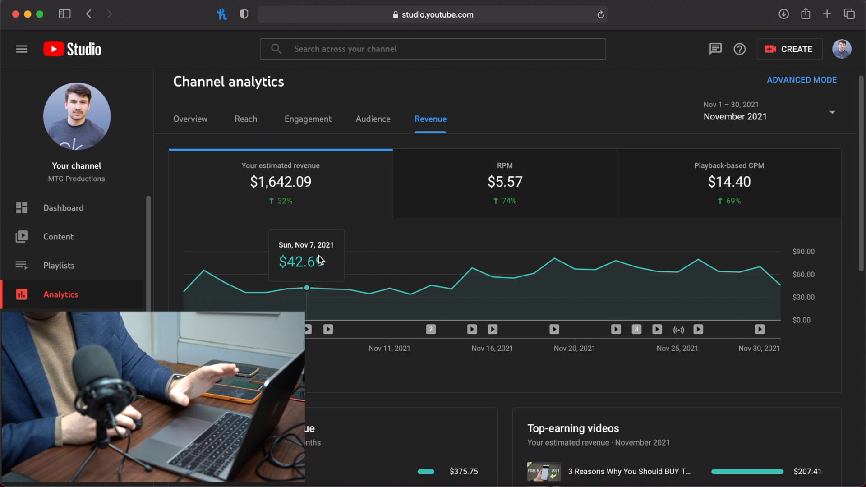
mouse_move(371, 241)
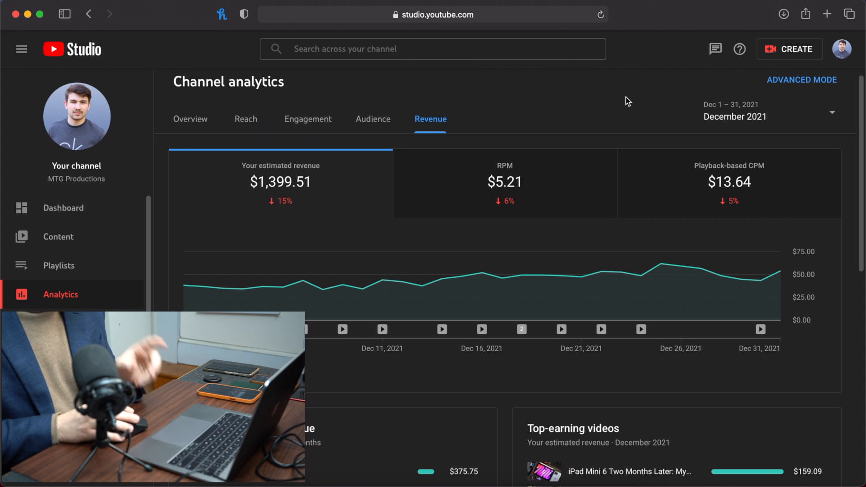
mouse_move(726, 136)
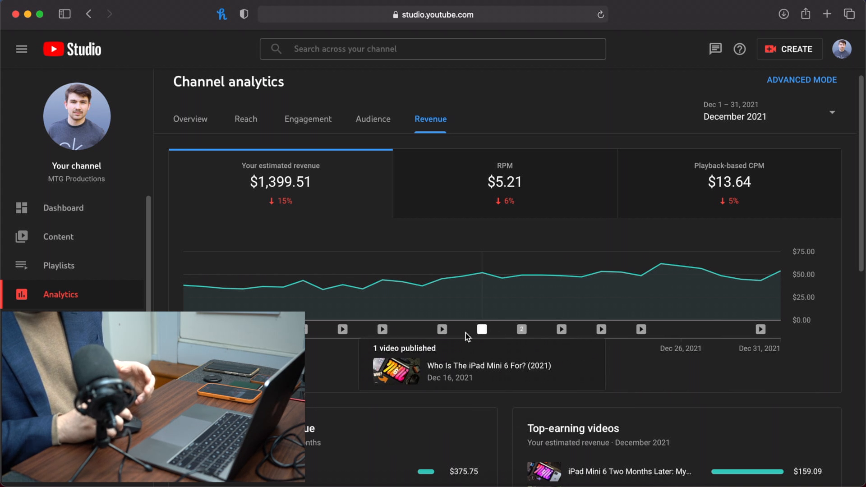
mouse_move(332, 342)
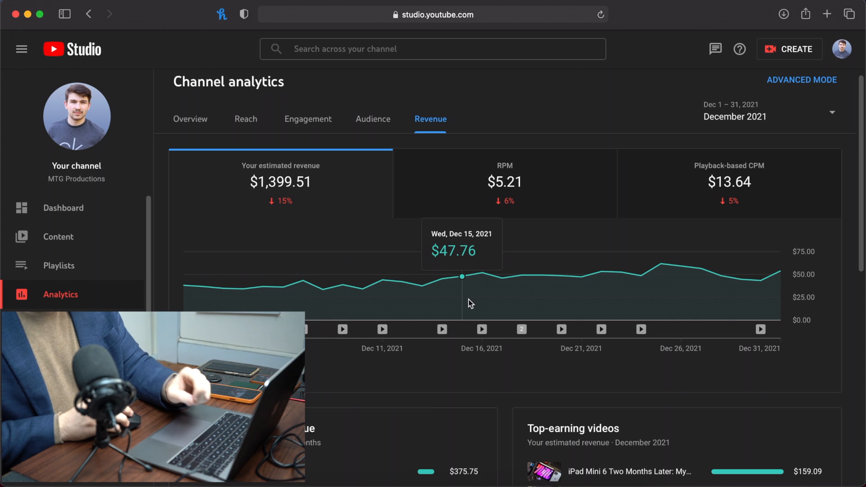
mouse_move(637, 188)
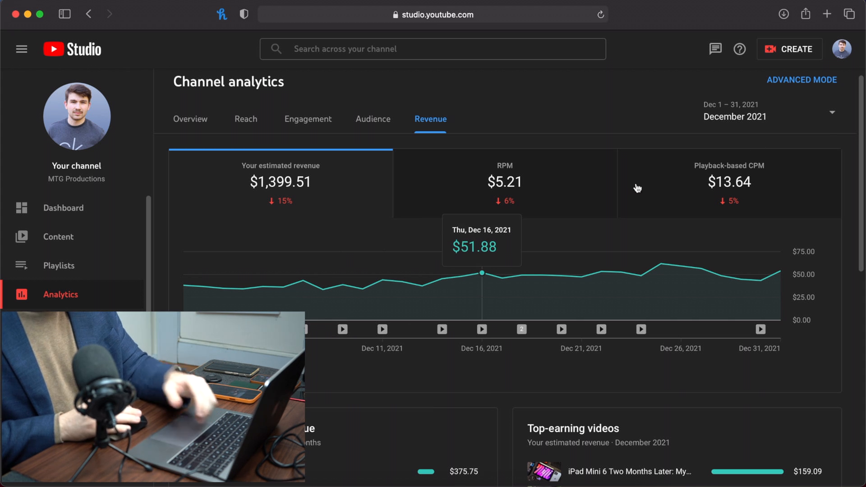
Step: Change the report period to all of 2021, showing $7,806.18 estimated revenue
left_click(735, 111)
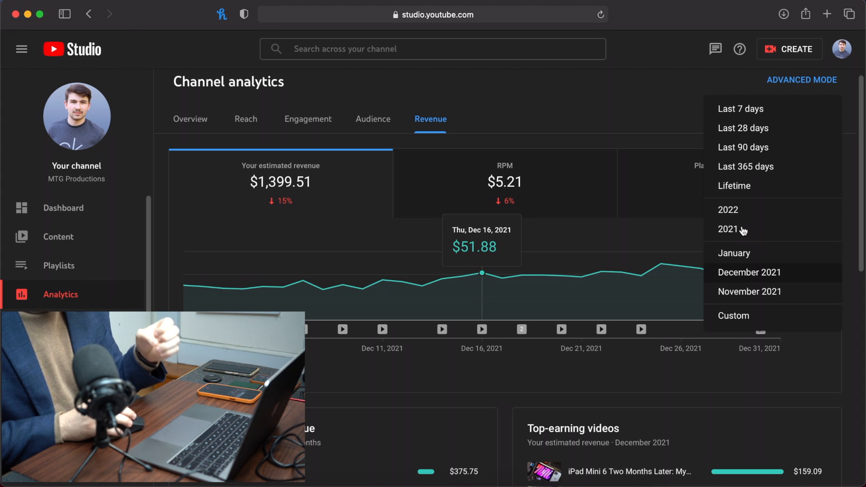
mouse_move(193, 127)
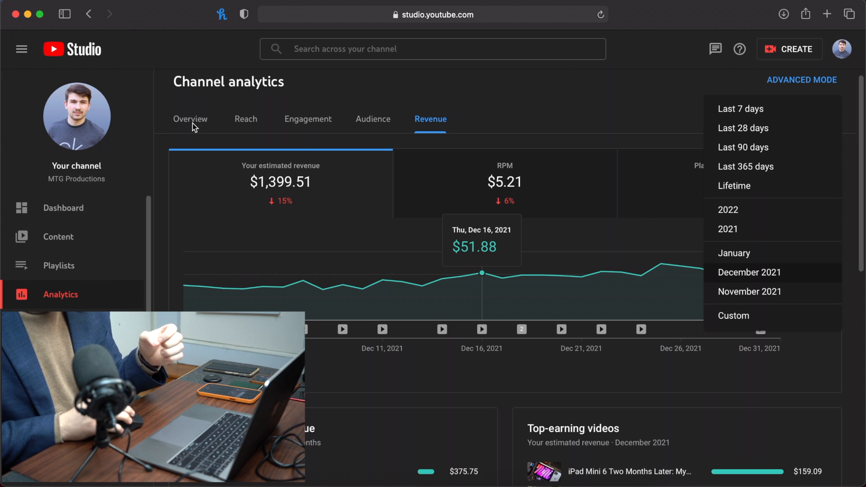
left_click(748, 272)
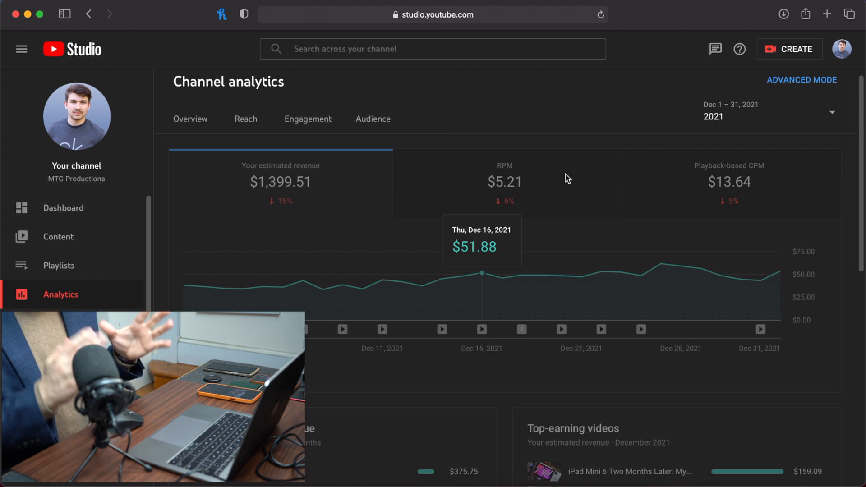
left_click(430, 118)
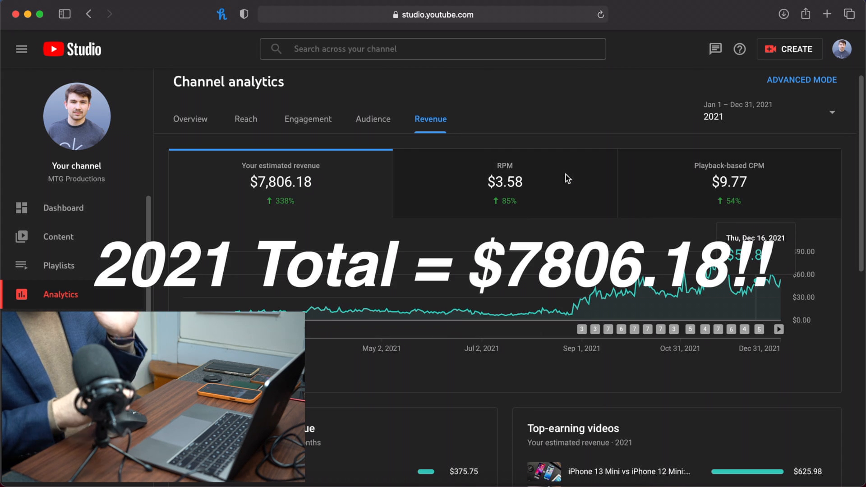
mouse_move(636, 95)
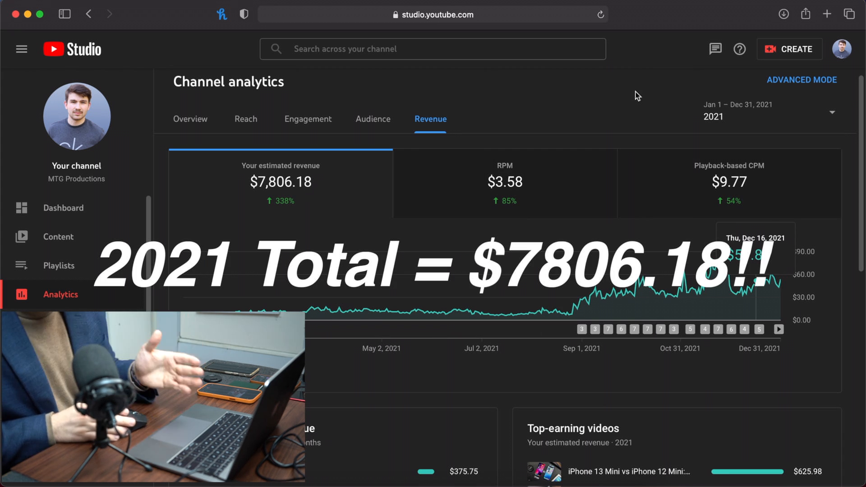
mouse_move(559, 115)
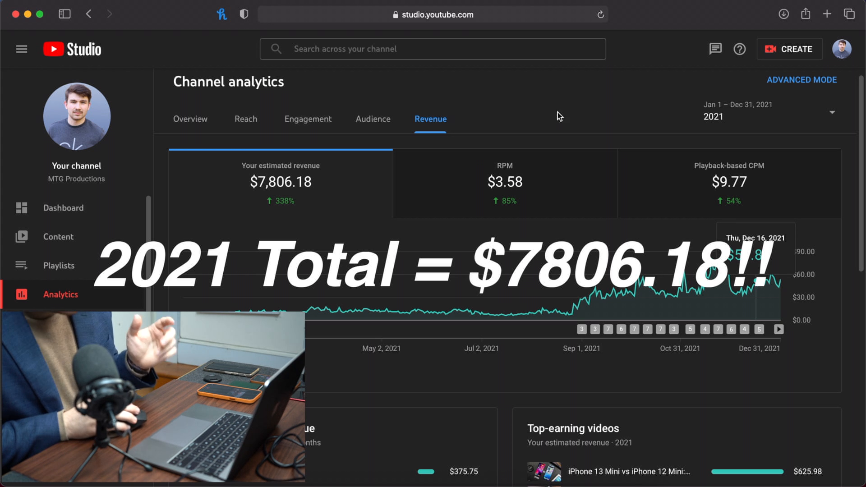
mouse_move(489, 135)
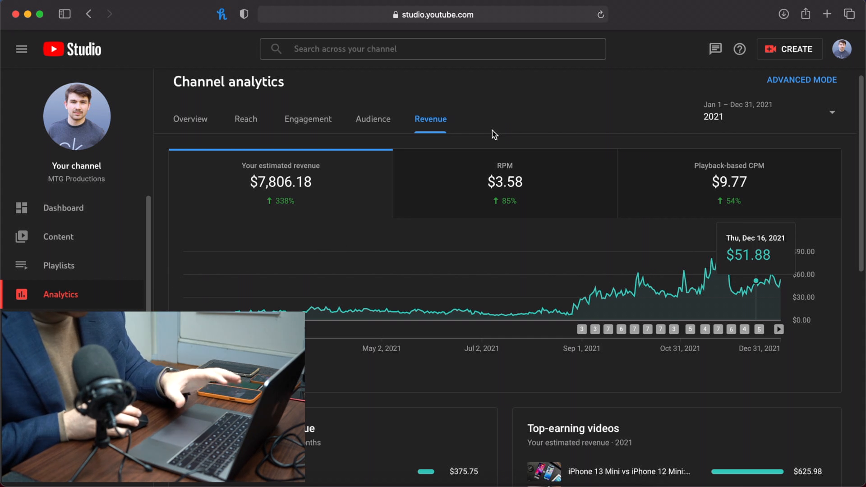
mouse_move(496, 131)
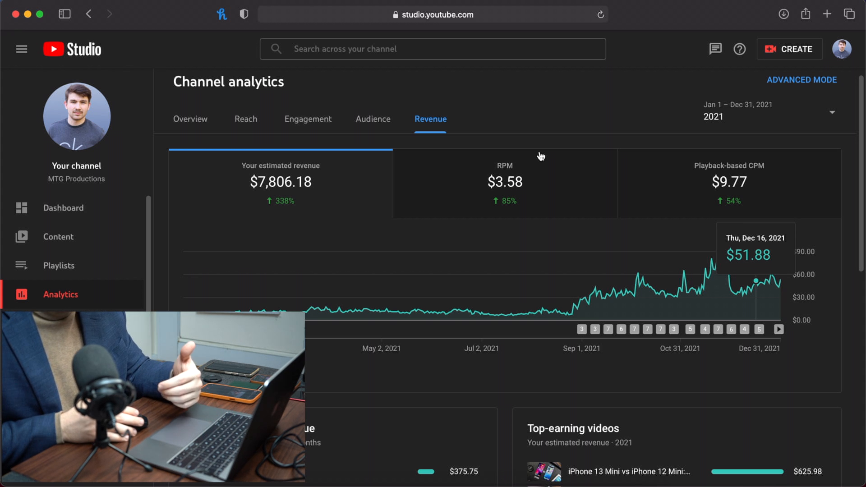
mouse_move(581, 248)
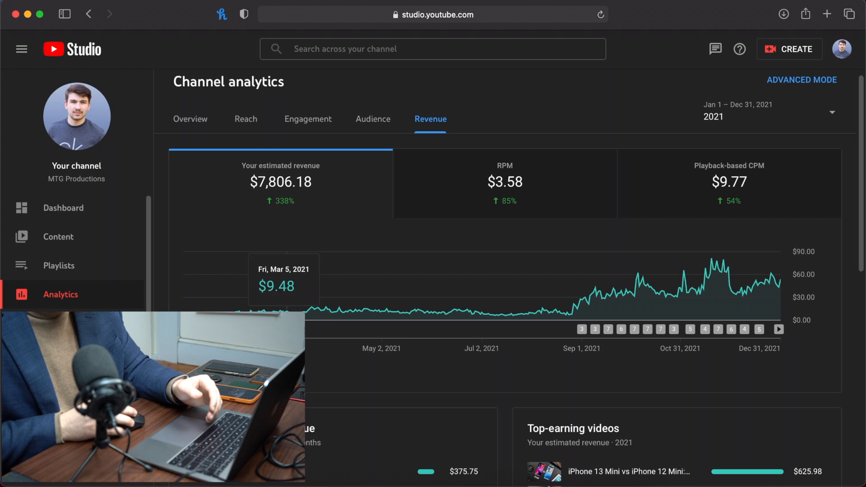
mouse_move(571, 318)
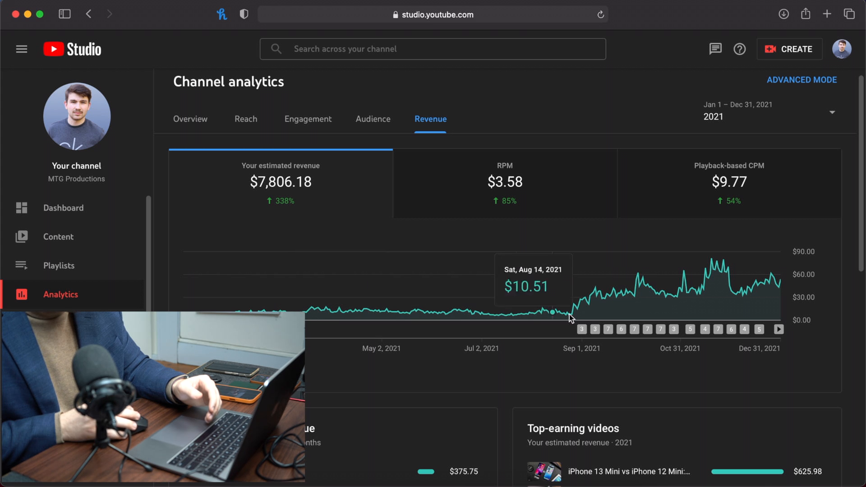
mouse_move(585, 310)
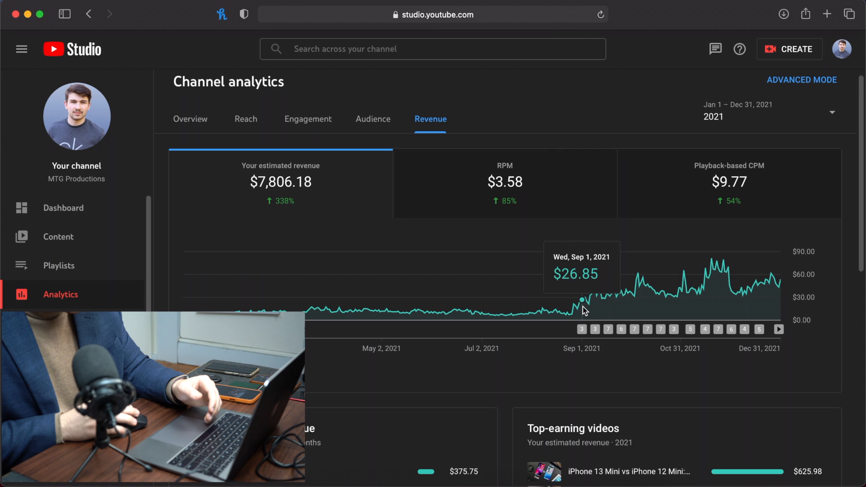
mouse_move(647, 284)
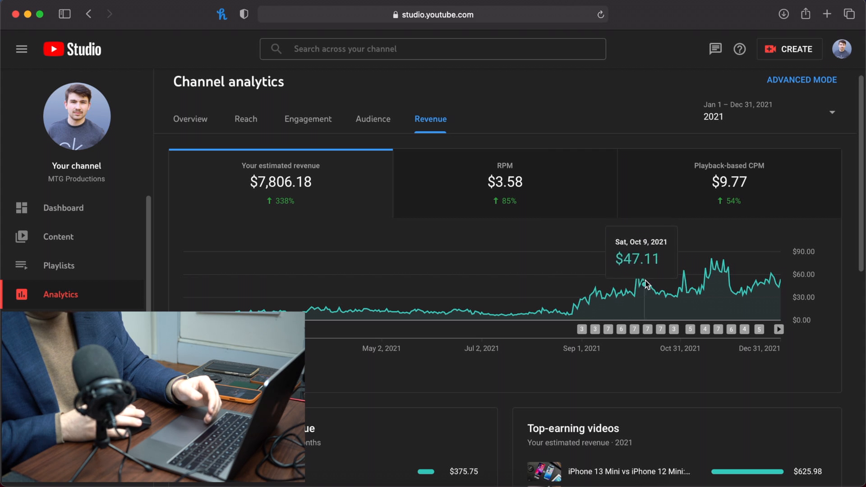
mouse_move(715, 265)
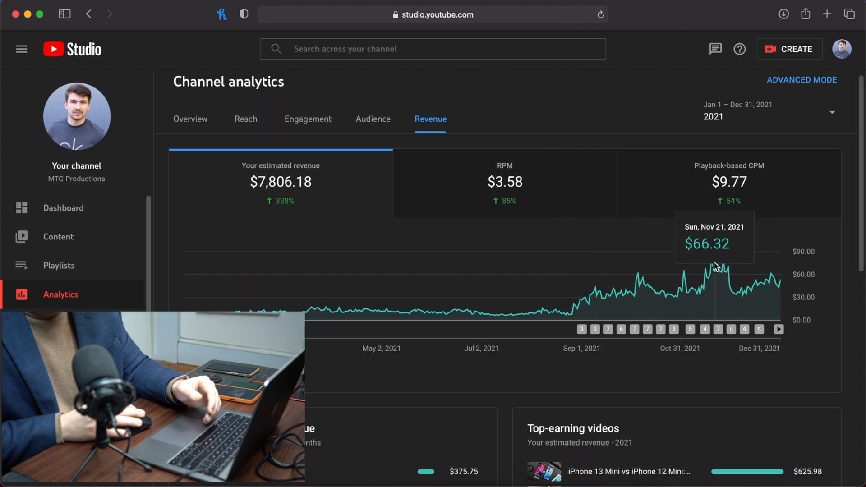
mouse_move(723, 263)
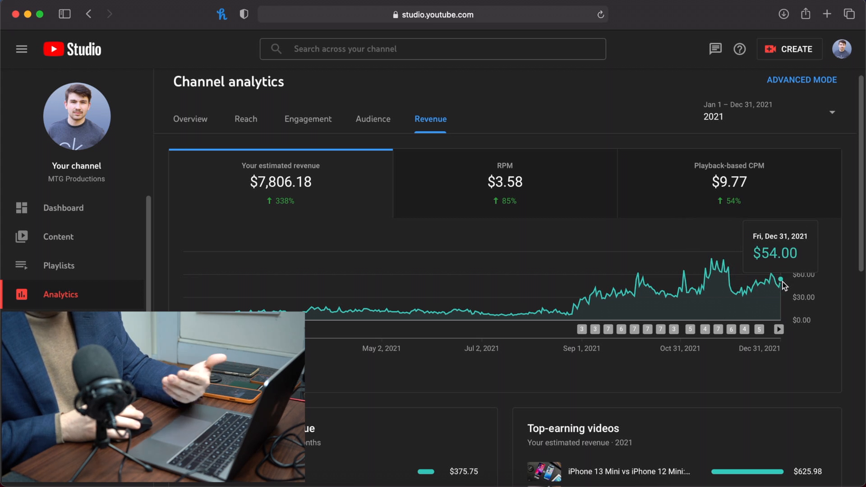
mouse_move(778, 288)
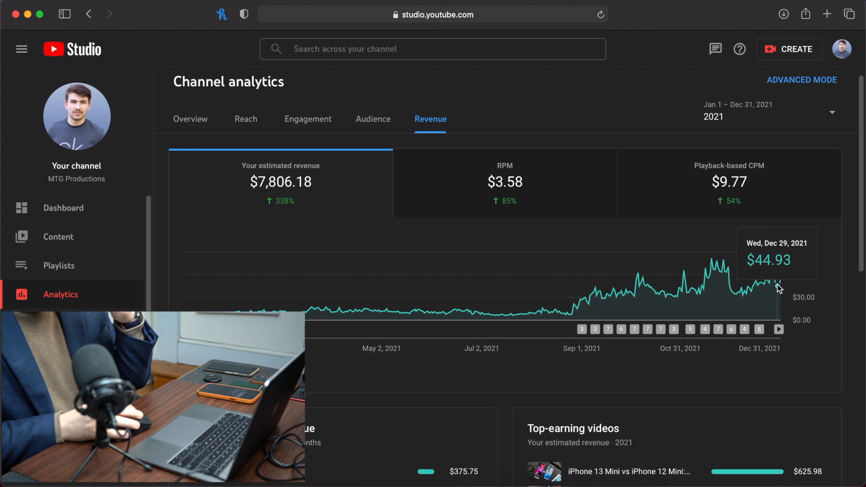
mouse_move(772, 288)
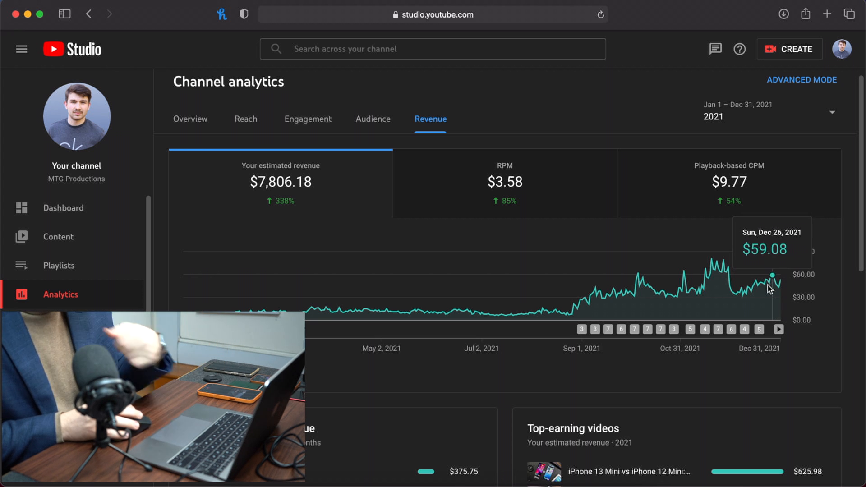
mouse_move(760, 291)
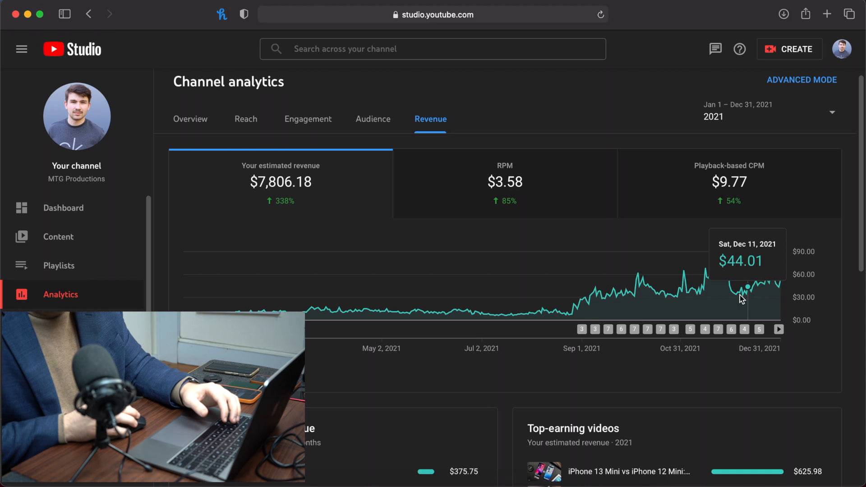
mouse_move(714, 278)
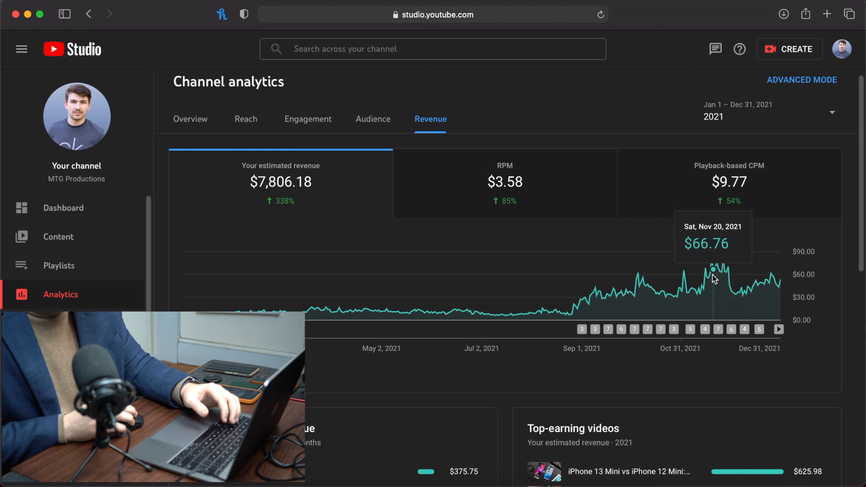
mouse_move(391, 371)
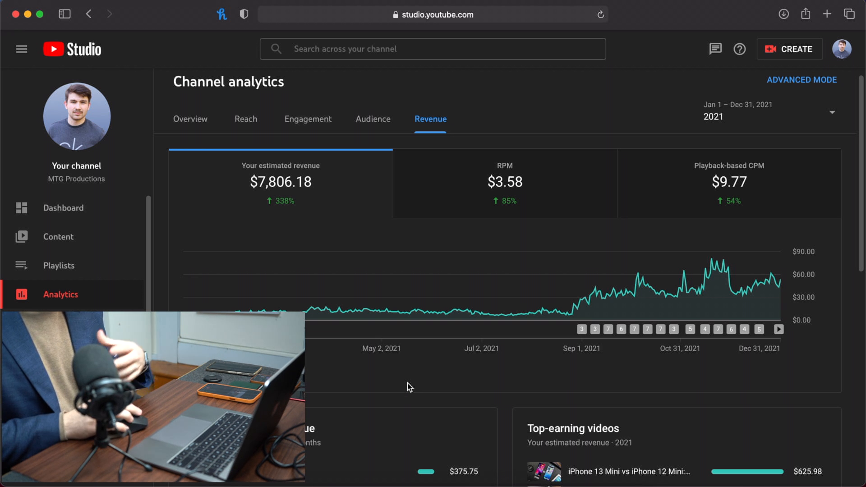
scroll("down", 3)
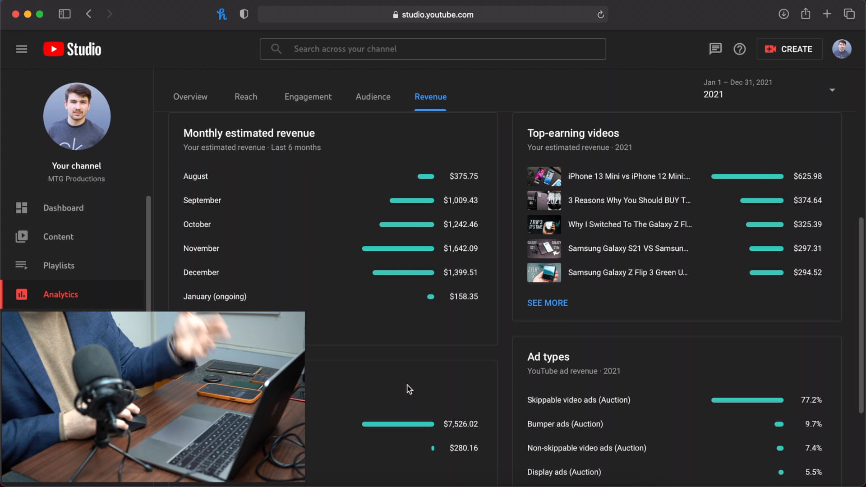
scroll("down", 3)
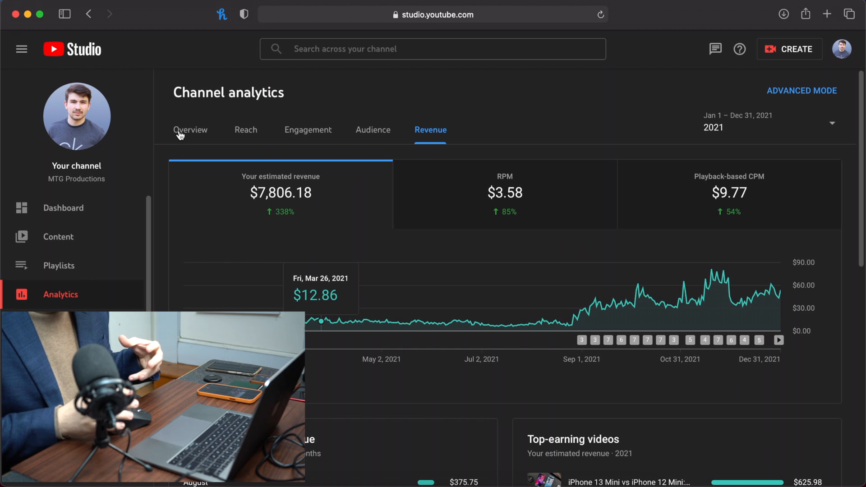
Step: View the 2021 Overview stats (2,259,037 views, +7.9K subscribers), then minimise the browser
left_click(190, 130)
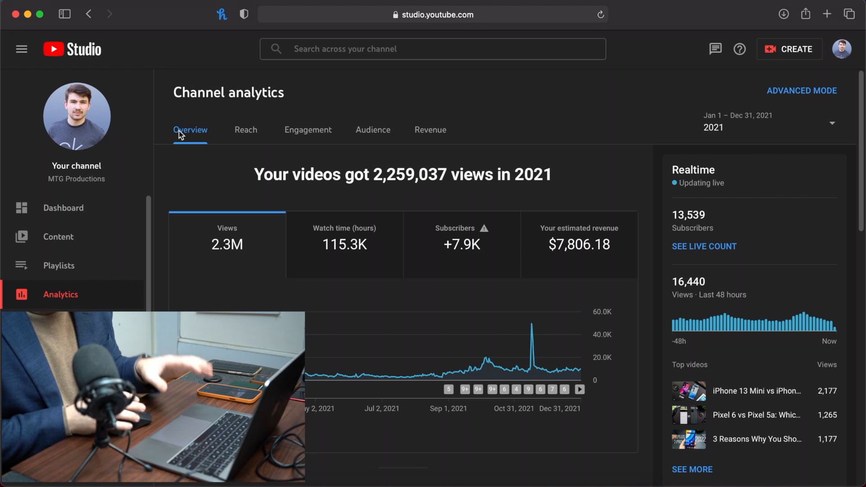
mouse_move(467, 145)
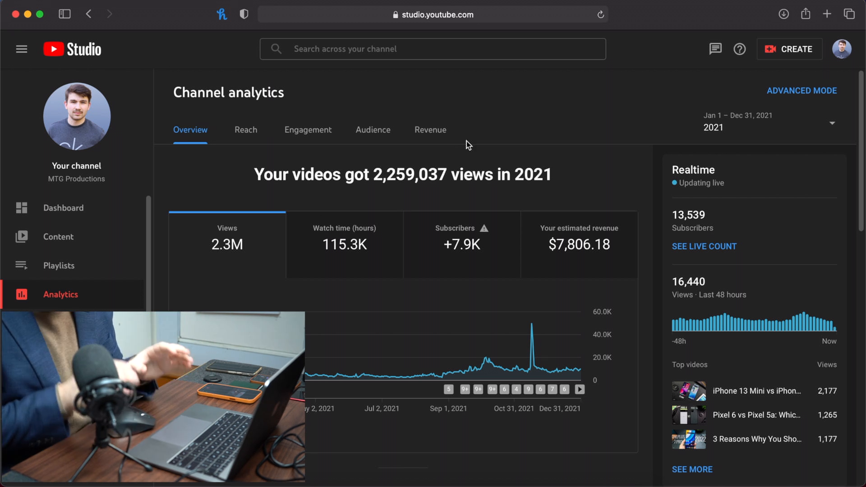
mouse_move(487, 130)
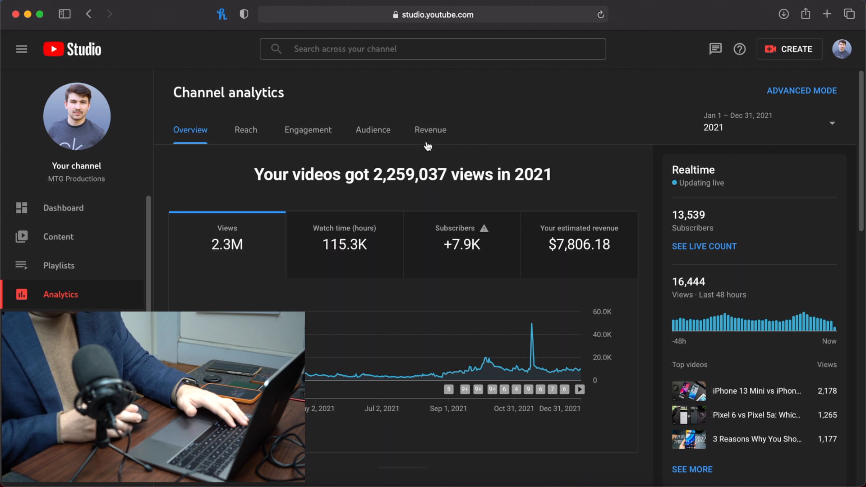
mouse_move(524, 156)
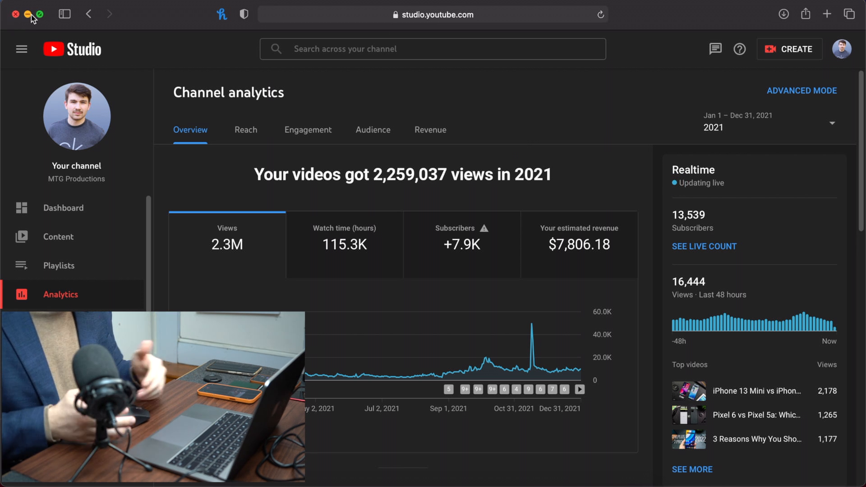
left_click(15, 14)
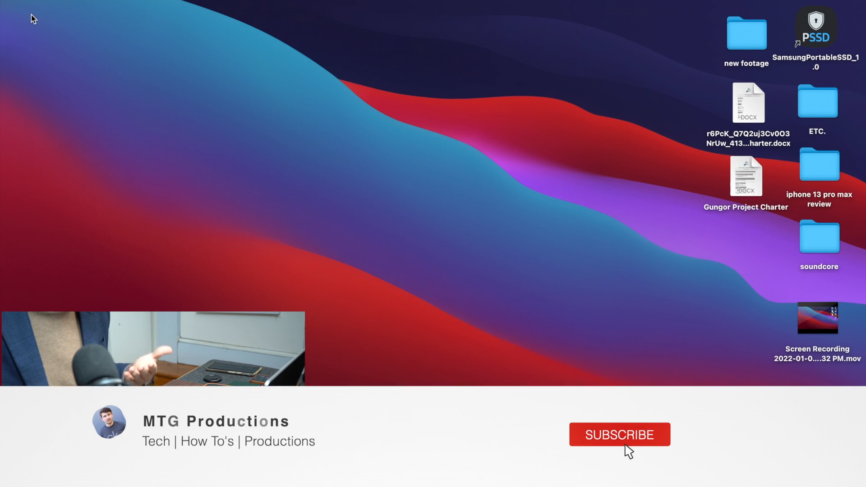
left_click(620, 433)
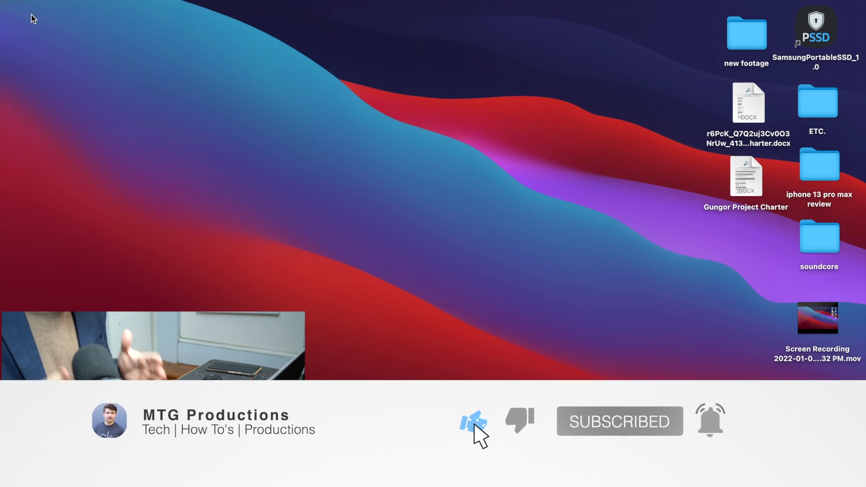